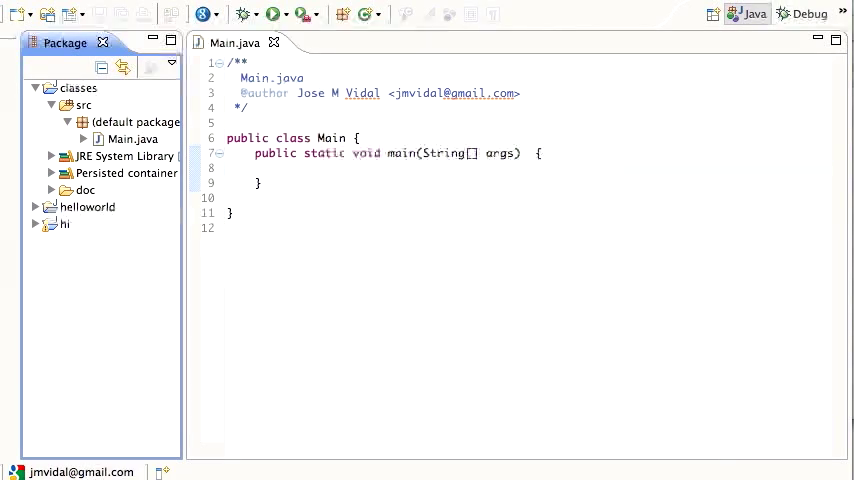
# - Start a new Java class in the classes project via File > New > Class
pyautogui.click(290, 168)
pyautogui.write('Per')
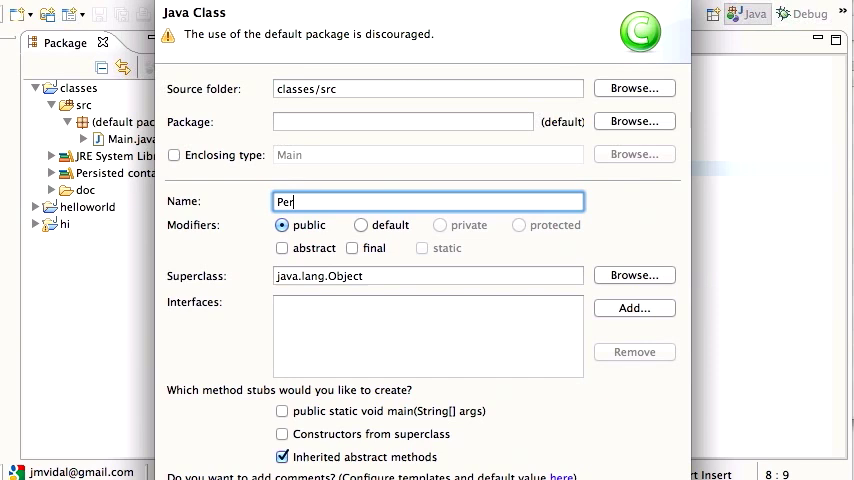
# - Name the class Person and give it public String name and public int age fields
pyautogui.write('son')
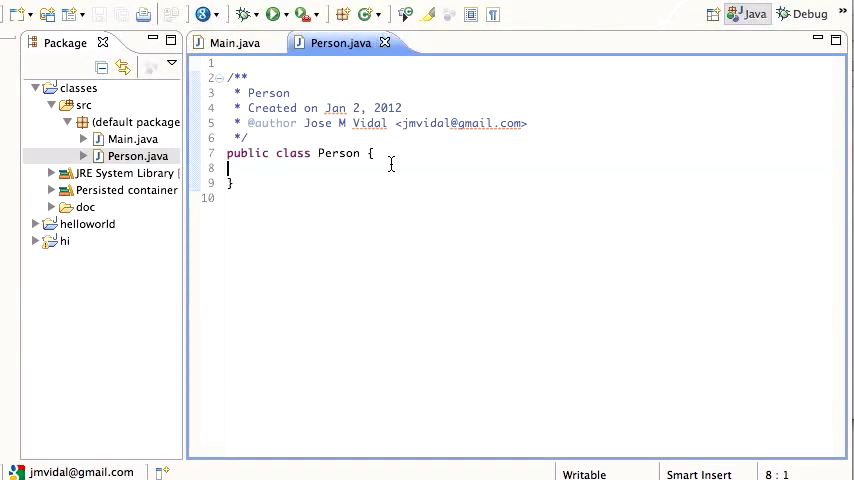
pyautogui.write('public')
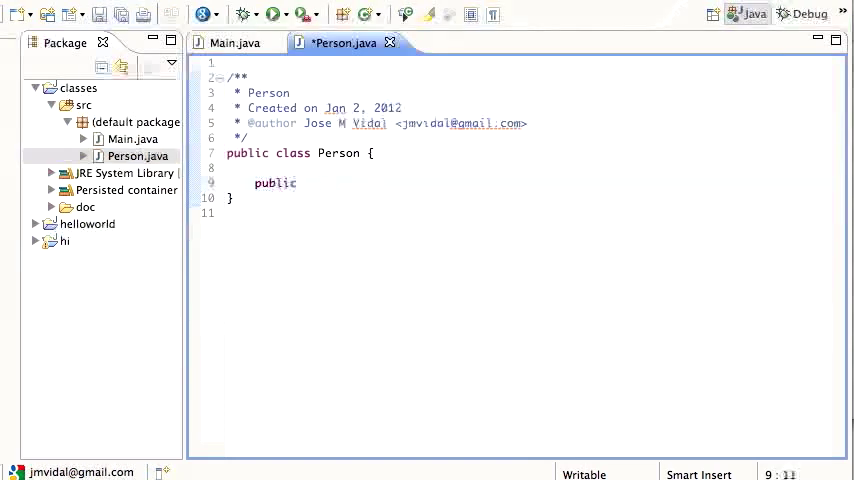
pyautogui.write('String')
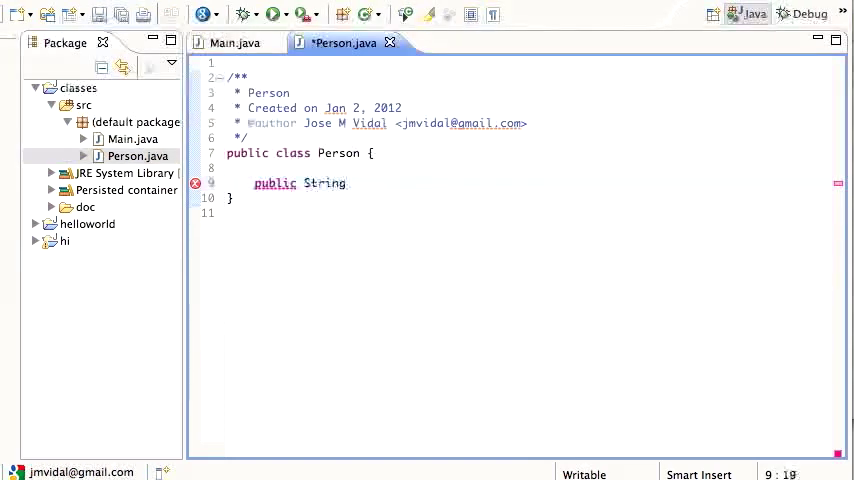
pyautogui.write('name;')
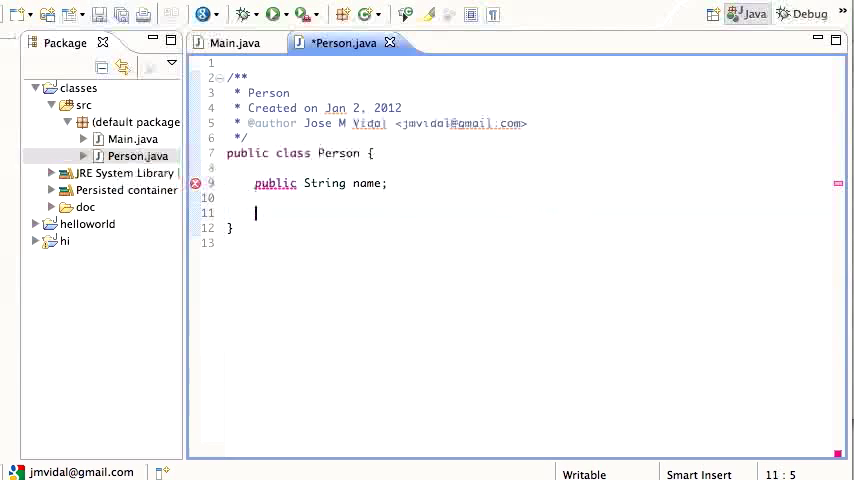
pyautogui.write('public int age;')
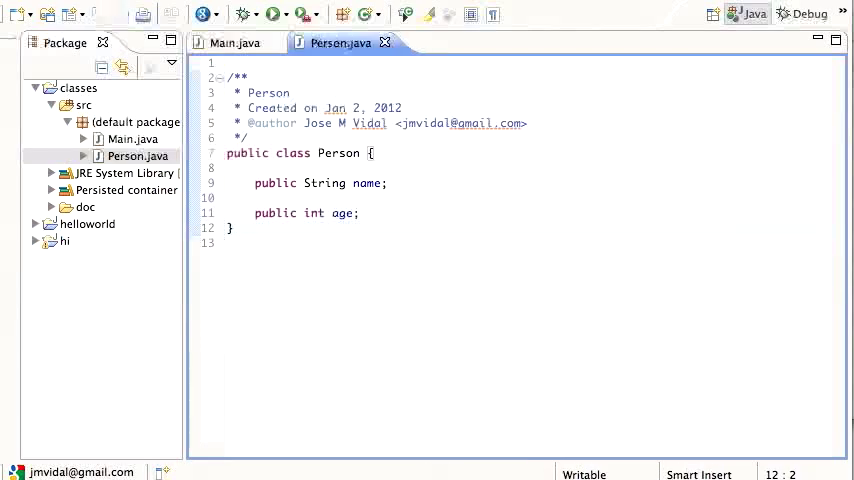
# - In Main.java, create Person arthur with name "Arthur Dent" and age 44
pyautogui.click(234, 43)
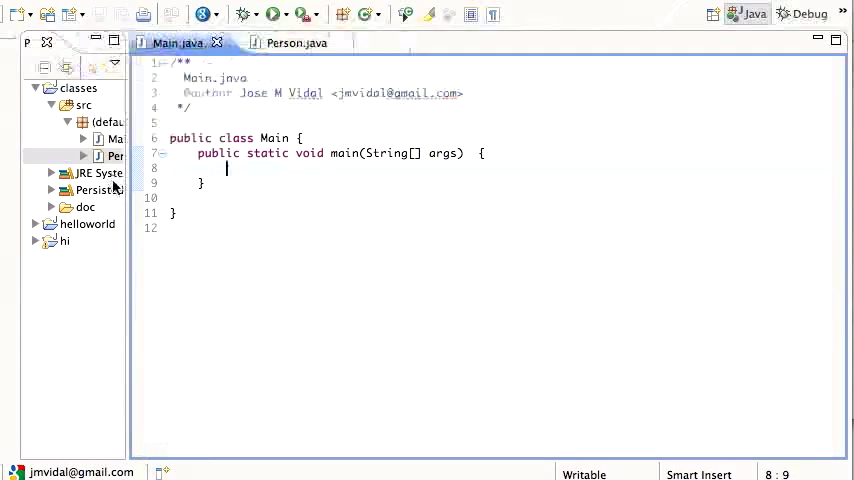
pyautogui.write('Person arthur = new Person();')
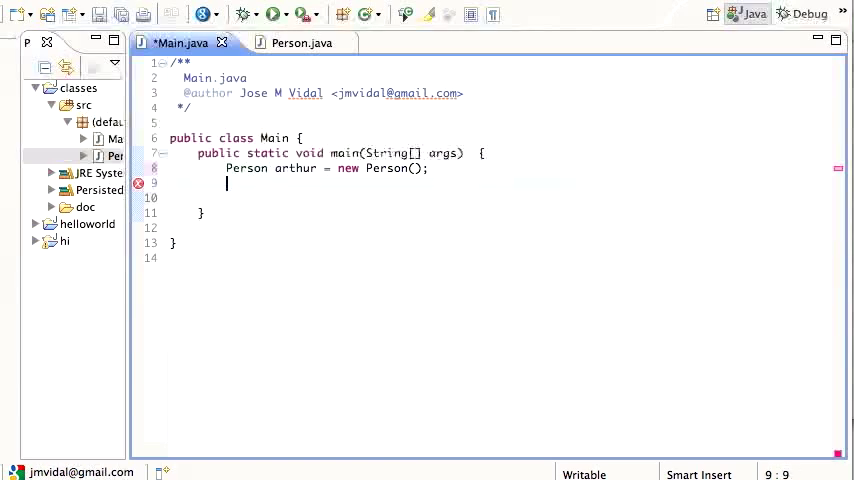
pyautogui.write('arthr')
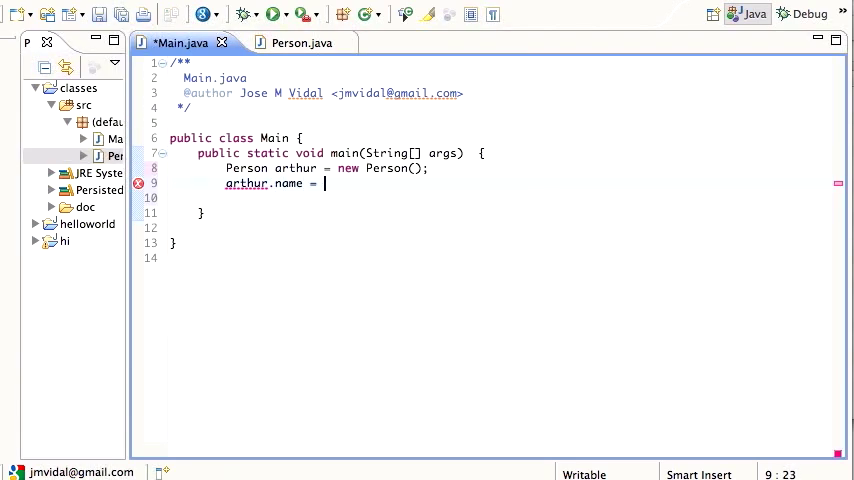
pyautogui.write('"Arthur "')
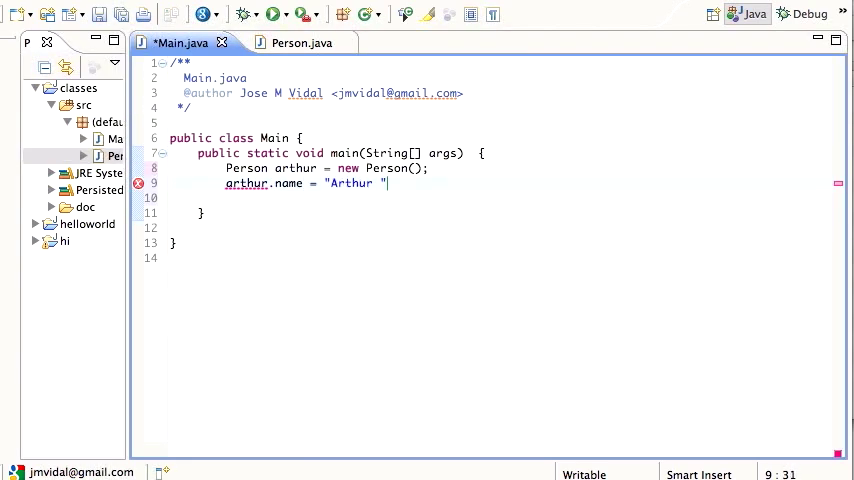
pyautogui.write('Dent";')
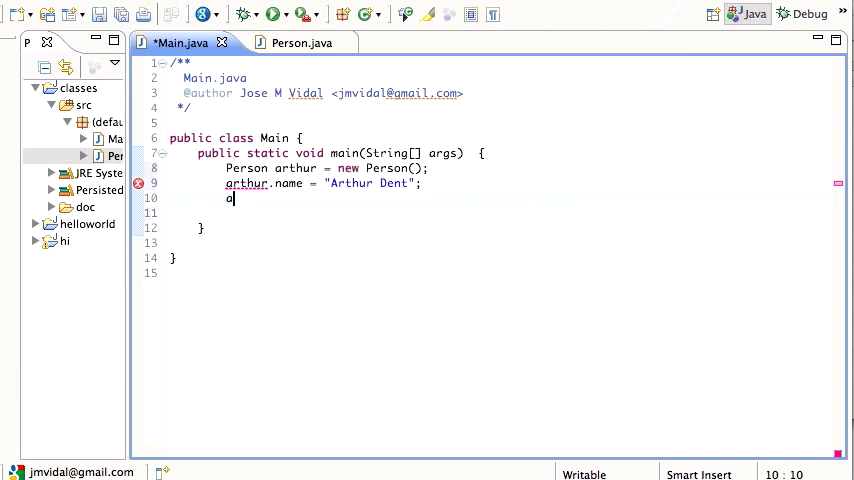
pyautogui.write('rthu')
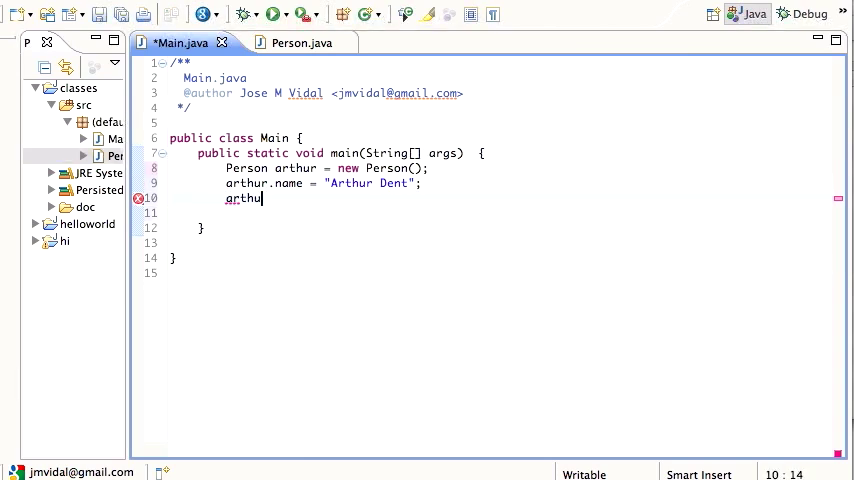
pyautogui.write('.age =')
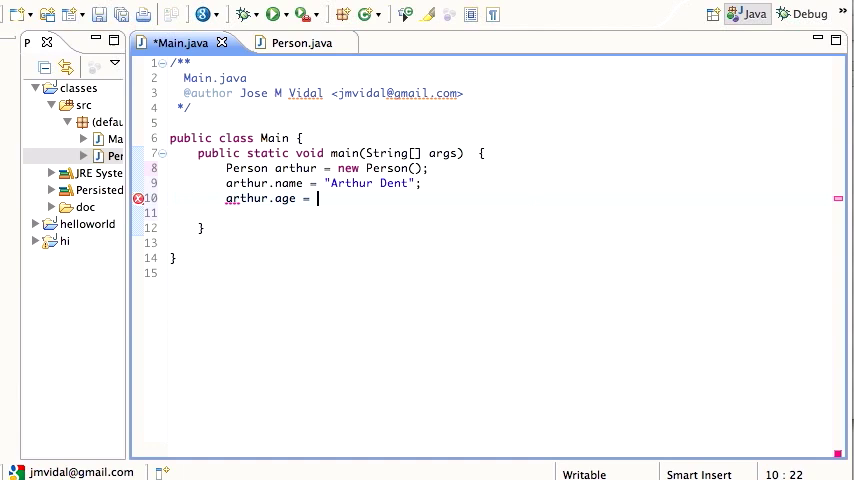
pyautogui.write('44;')
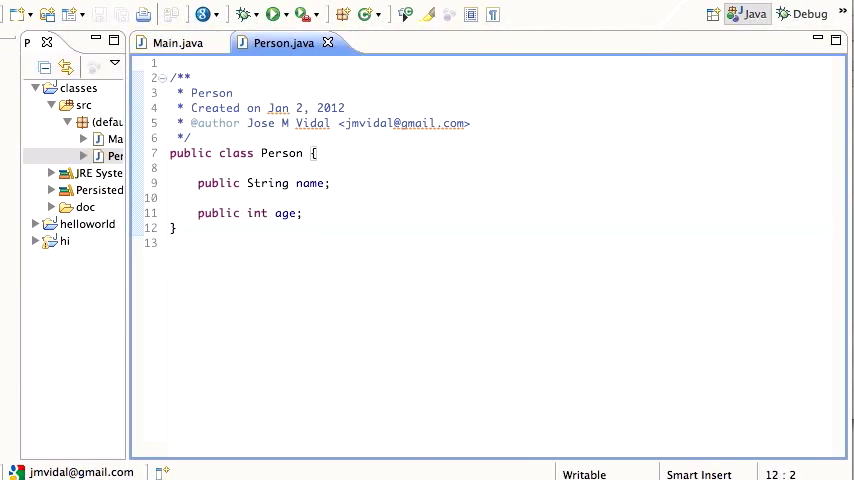
# - Remove the leftover unfinished arthur line and save Main.java
pyautogui.click(170, 42)
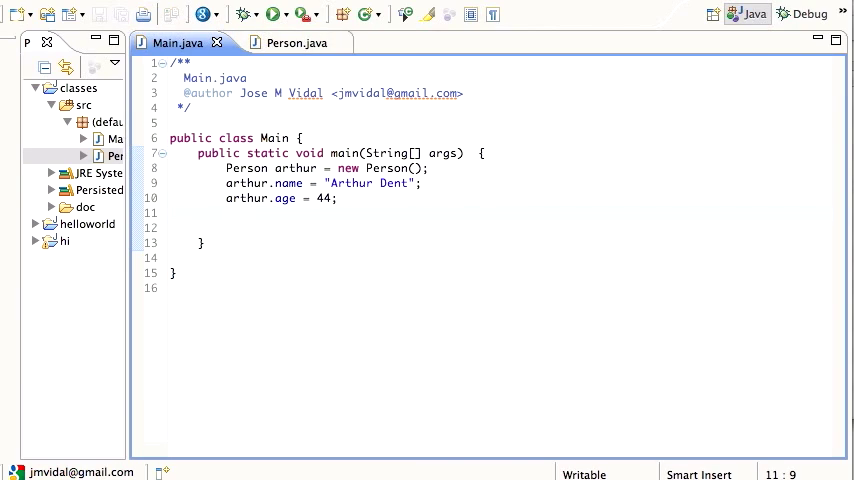
pyautogui.write('ar')
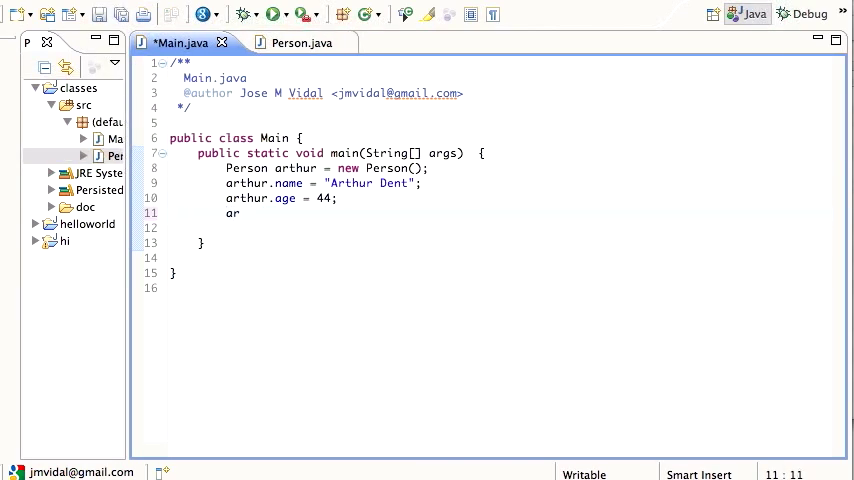
pyautogui.write('thur')
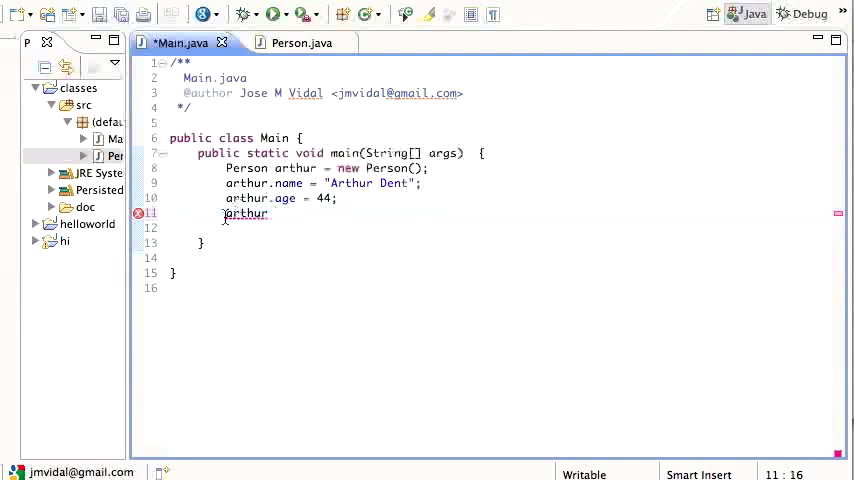
pyautogui.write('.')
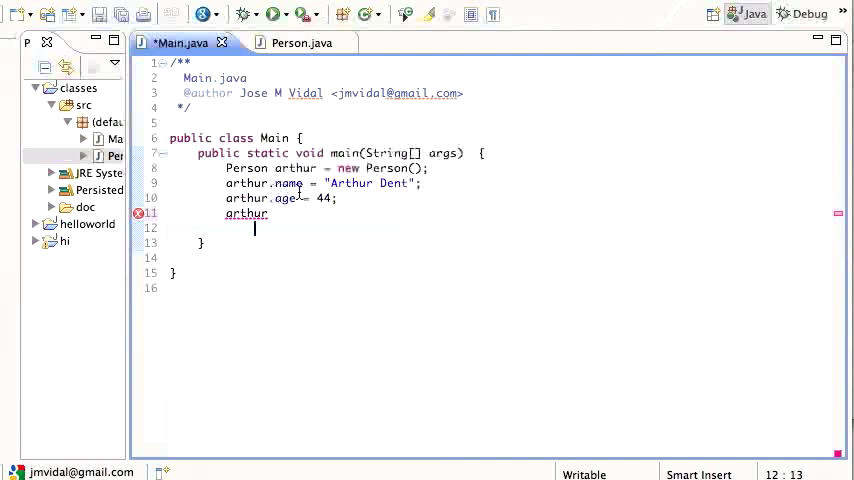
pyautogui.moveTo(290, 183)
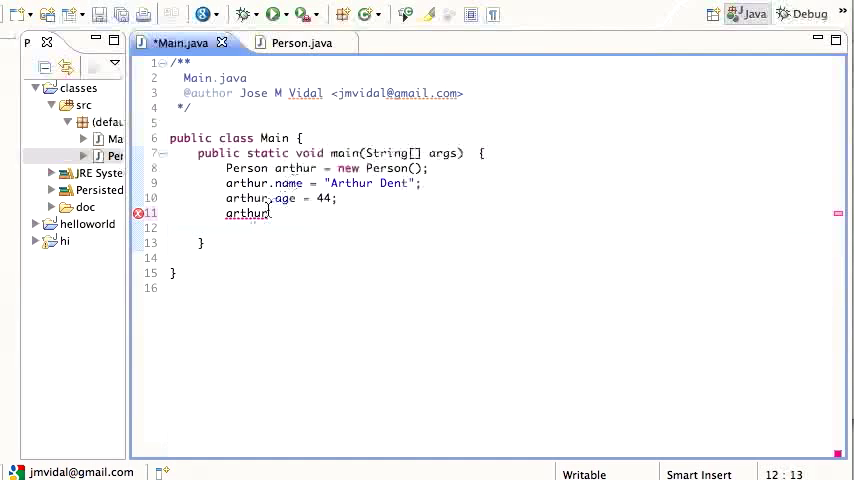
pyautogui.click(272, 213)
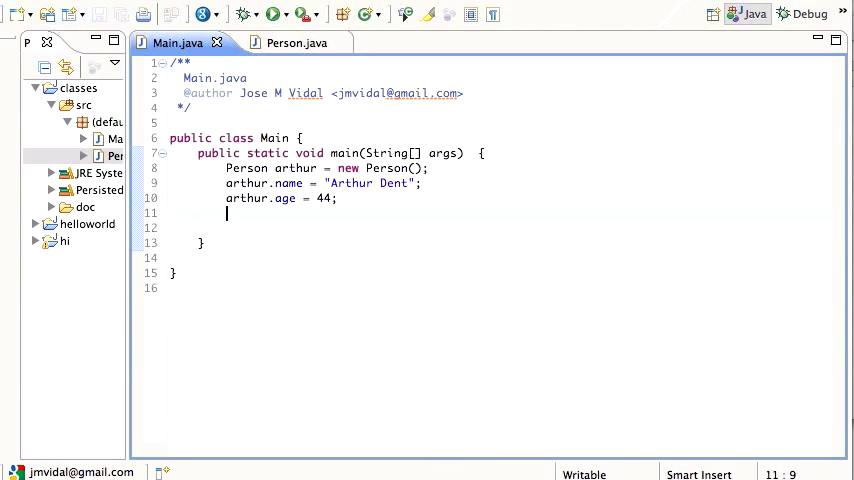
# - Make Person implement Serializable, importing java.io.Serializable, and save the file
pyautogui.click(284, 43)
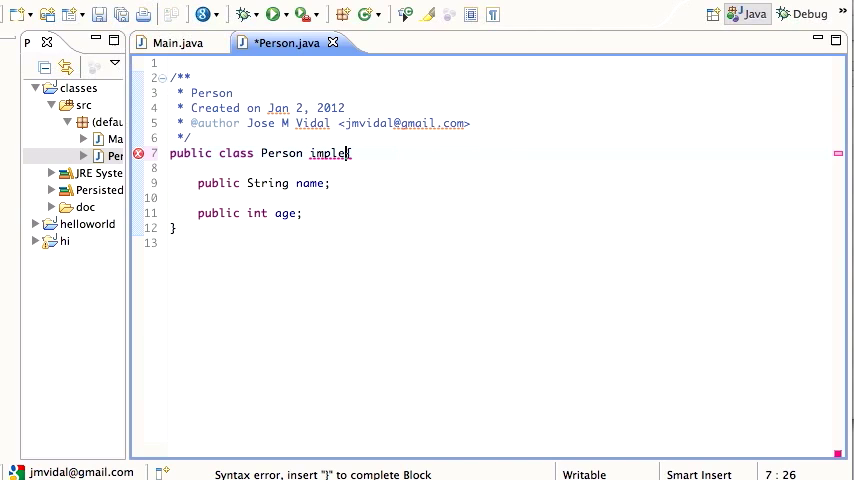
pyautogui.write('ments Serial')
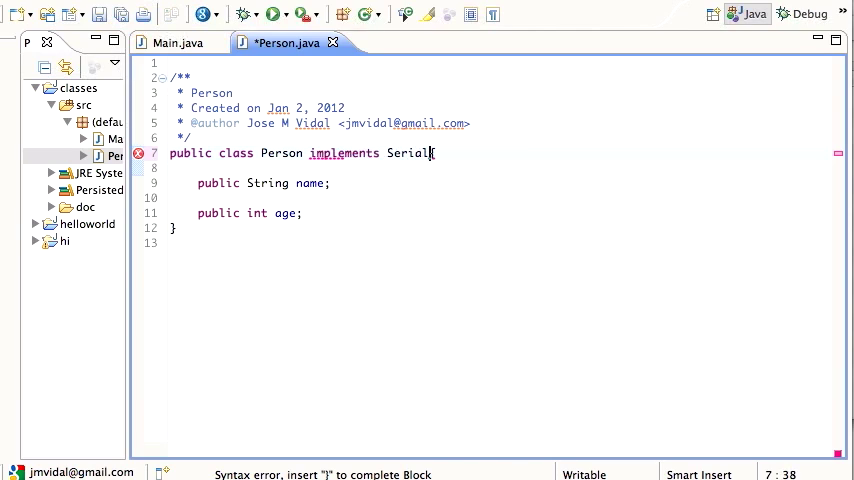
pyautogui.write('izable {')
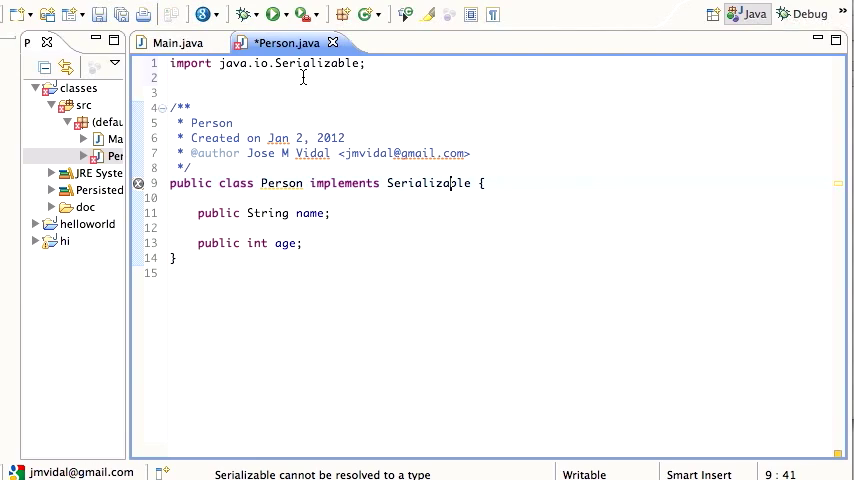
pyautogui.moveTo(416, 183)
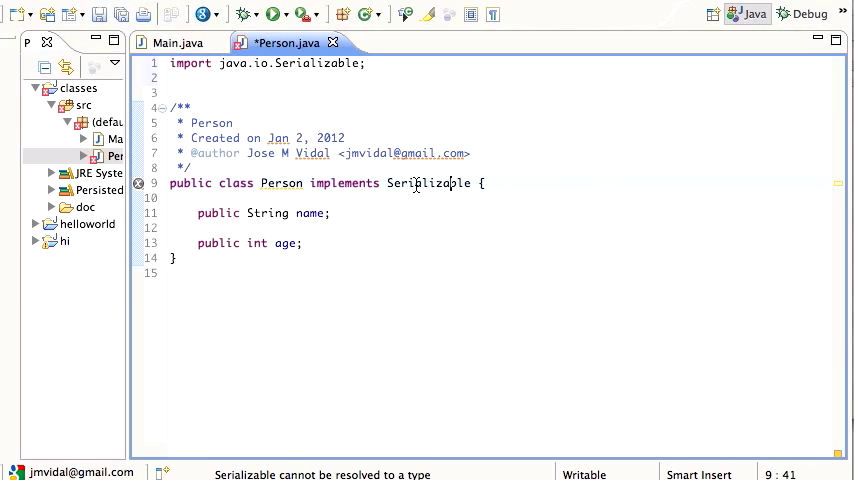
pyautogui.moveTo(417, 183)
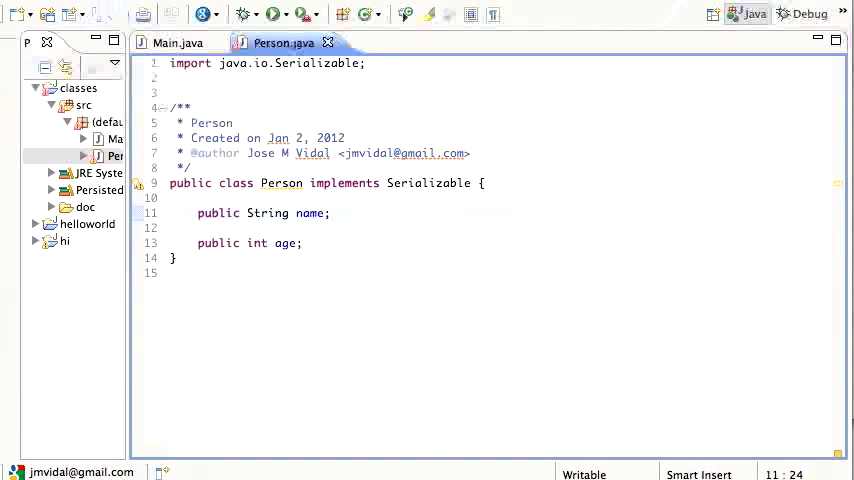
pyautogui.click(167, 43)
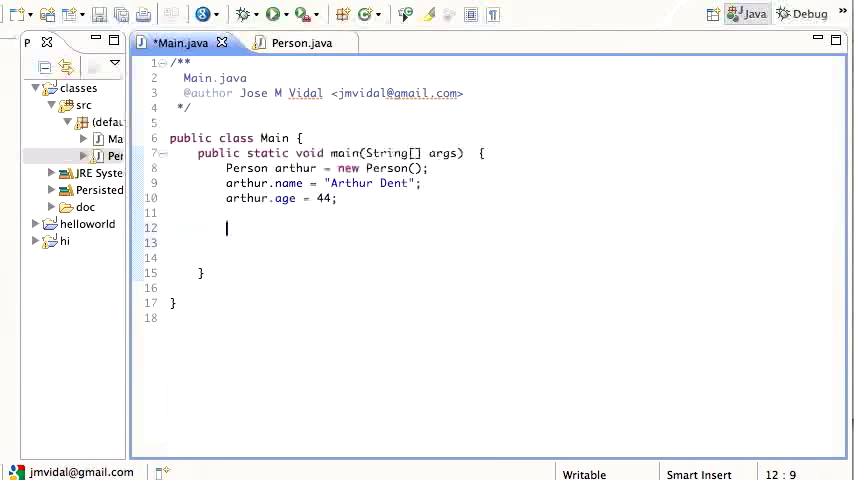
# - Add a String fileName set to "data.bin" in main
pyautogui.write('String')
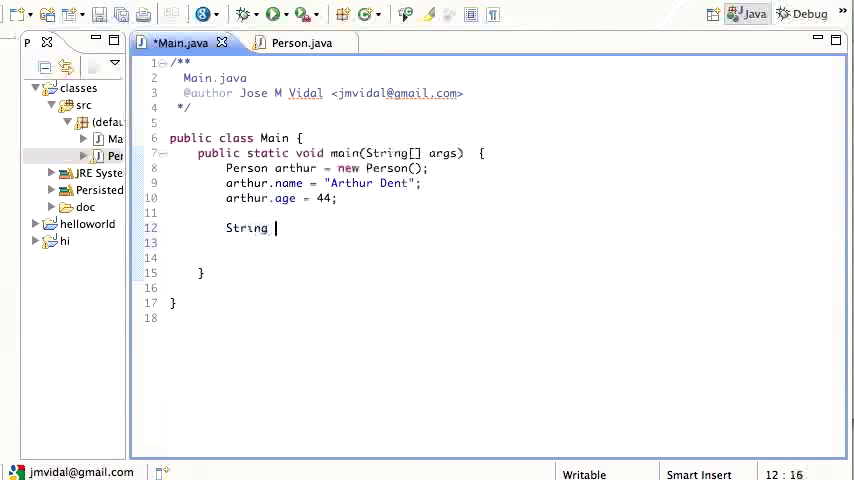
pyautogui.write('fileNam')
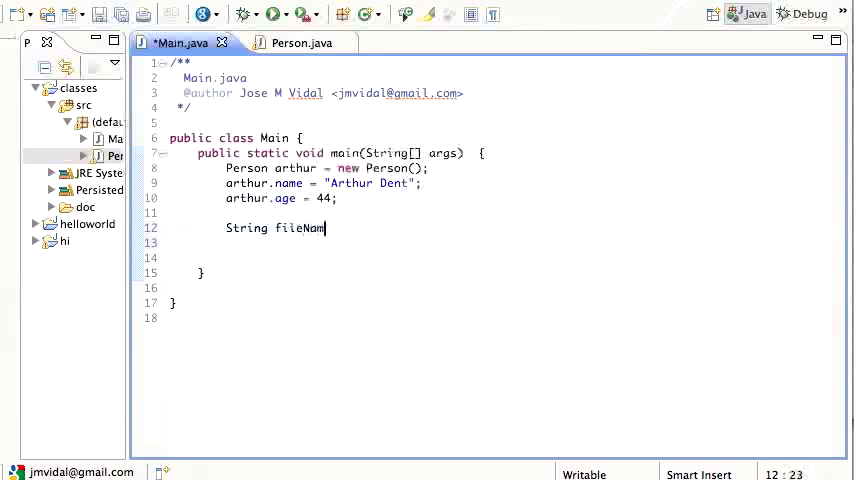
pyautogui.write('e = "')
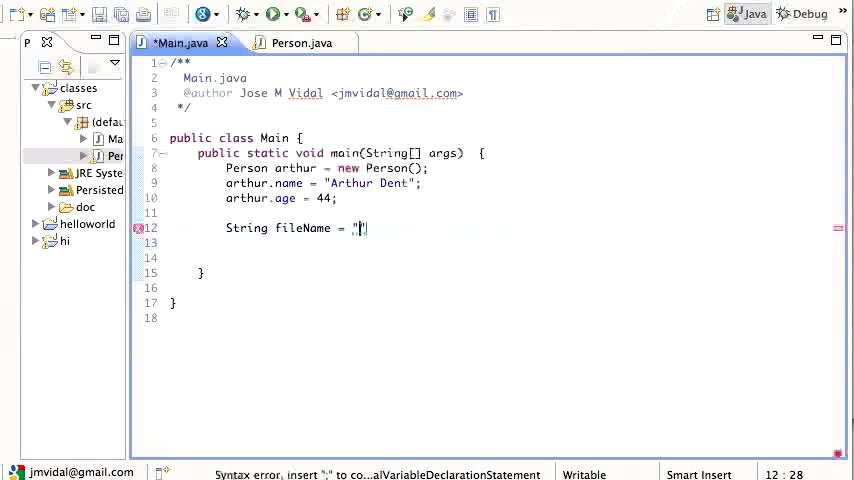
pyautogui.write('data.bin')
pyautogui.click(490, 243)
pyautogui.write('ObjectOutputStream')
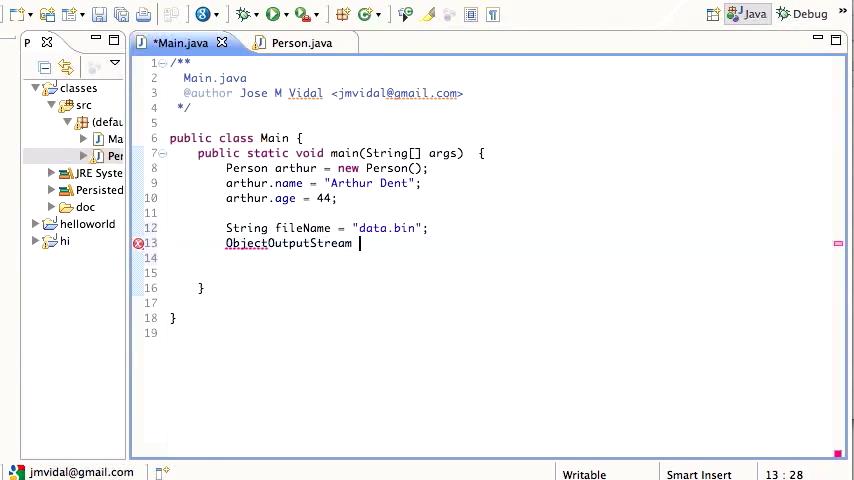
# - Create ObjectOutputStream os over a FileOutputStream, importing it and surrounding with try/catch
pyautogui.write('os = new O')
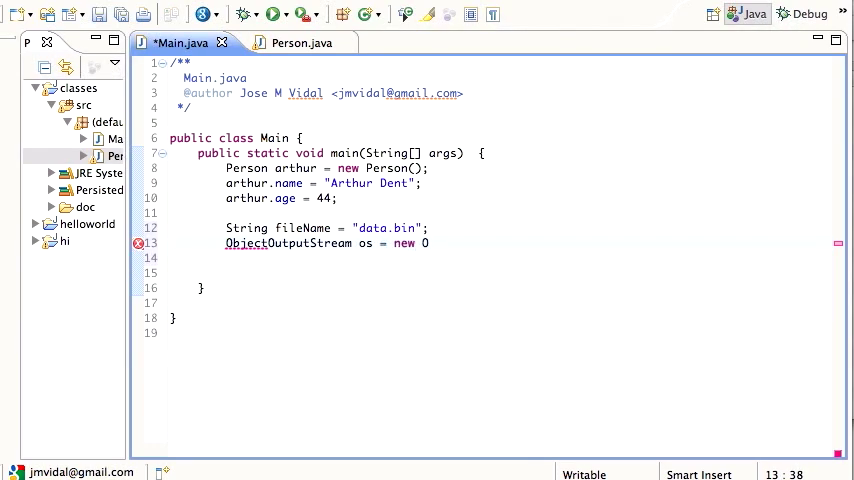
pyautogui.write('bjectOutputStream(')
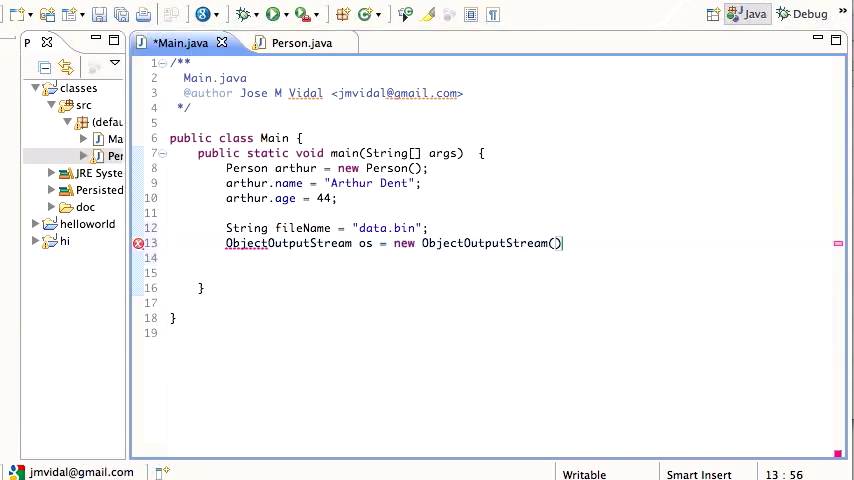
pyautogui.write('new FileOutputStream(fileName')
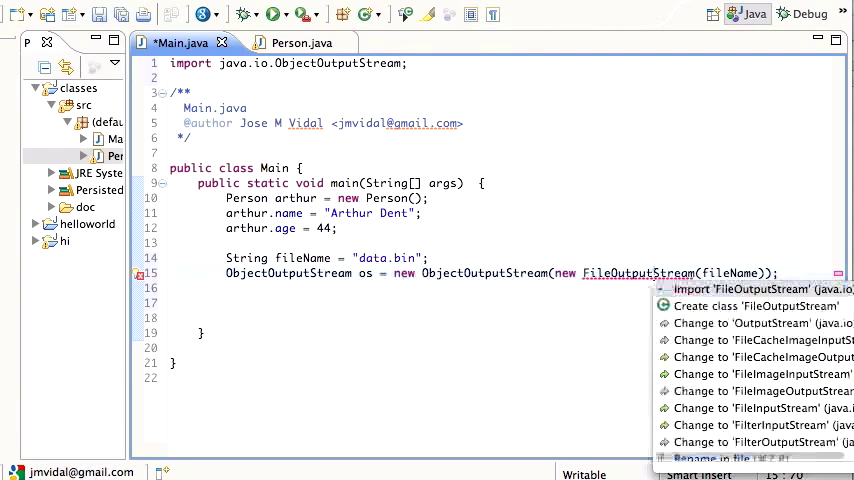
pyautogui.click(760, 289)
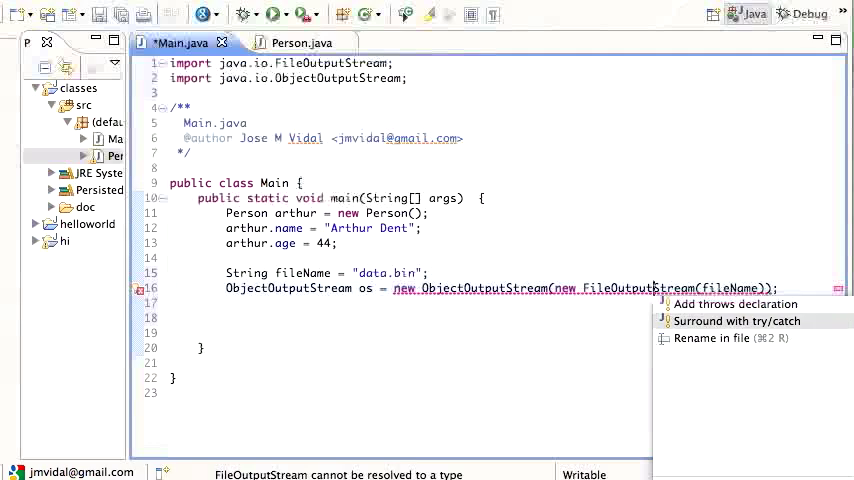
pyautogui.click(737, 320)
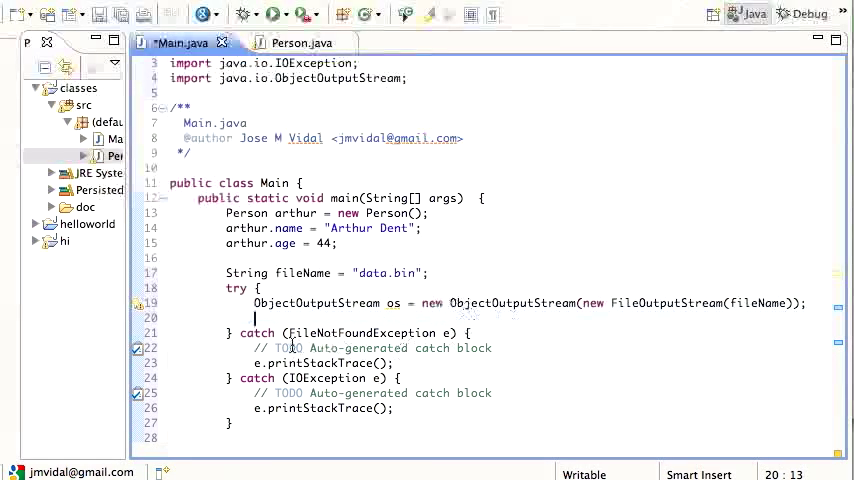
pyautogui.moveTo(328, 338)
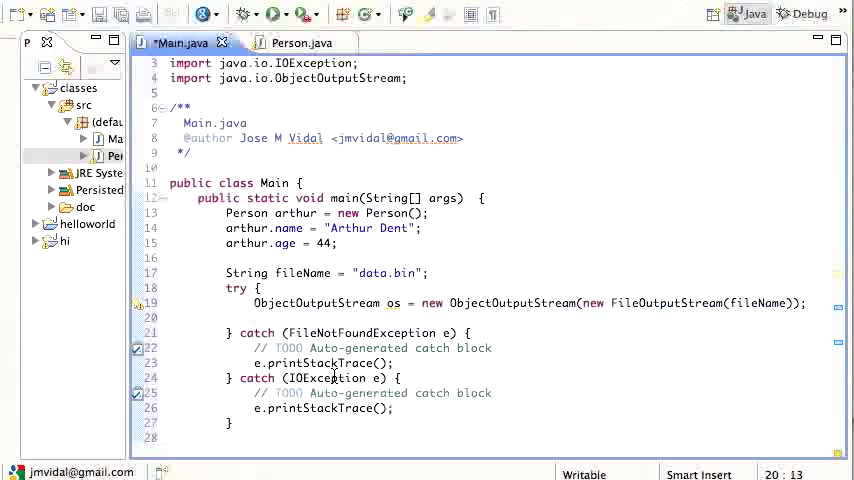
# - Write arthur to the stream, close it, print "Done writing", and run the program
pyautogui.write('os')
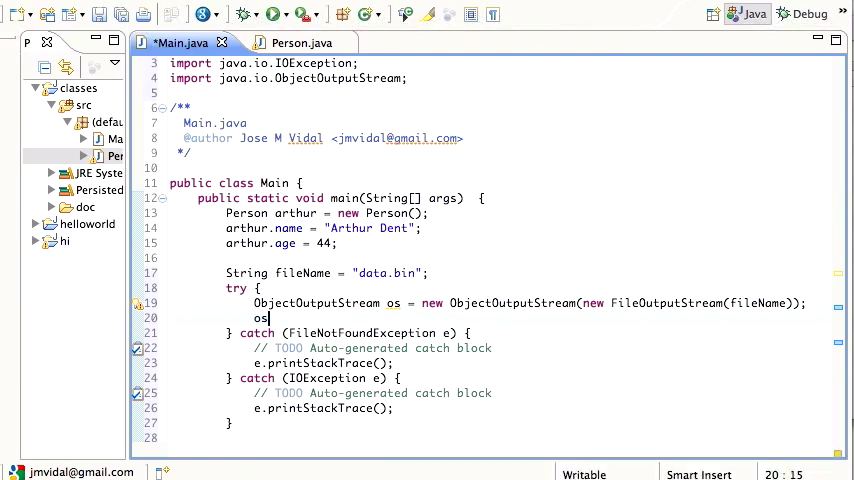
pyautogui.write('.writeObject(arthur);')
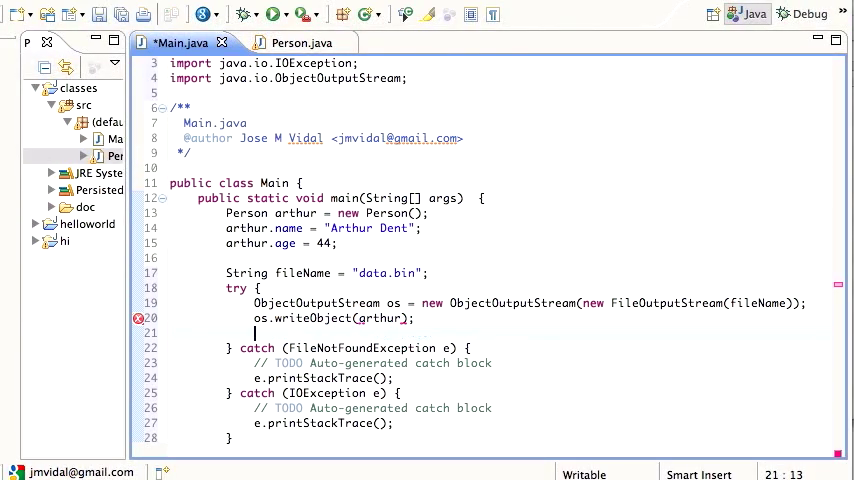
pyautogui.write('os.close();')
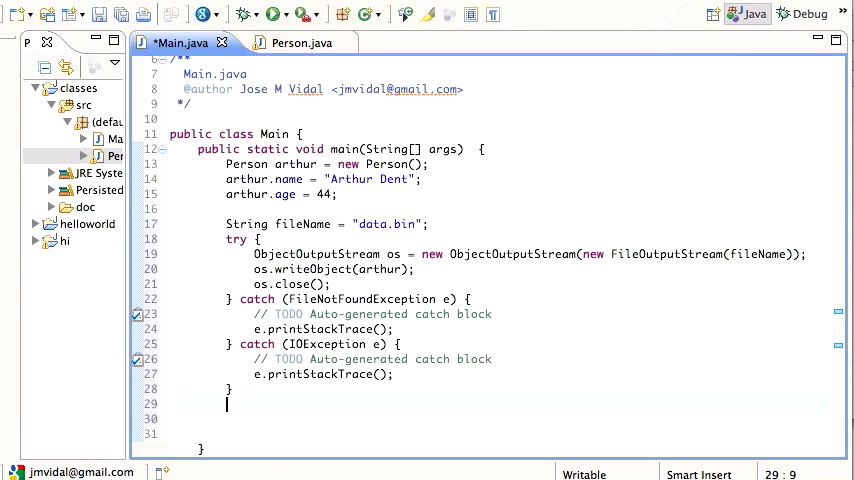
pyautogui.write('sys')
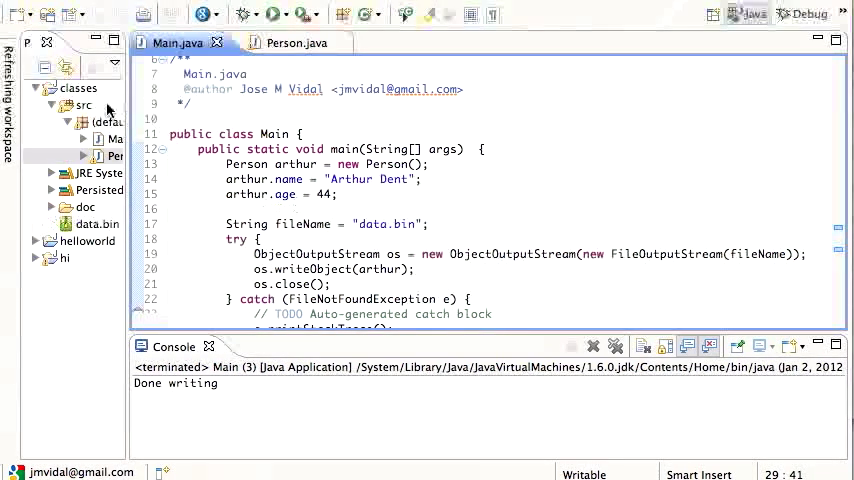
# - Open data.bin to inspect the serialized Arthur Dent data, then close its editor
pyautogui.click(96, 224)
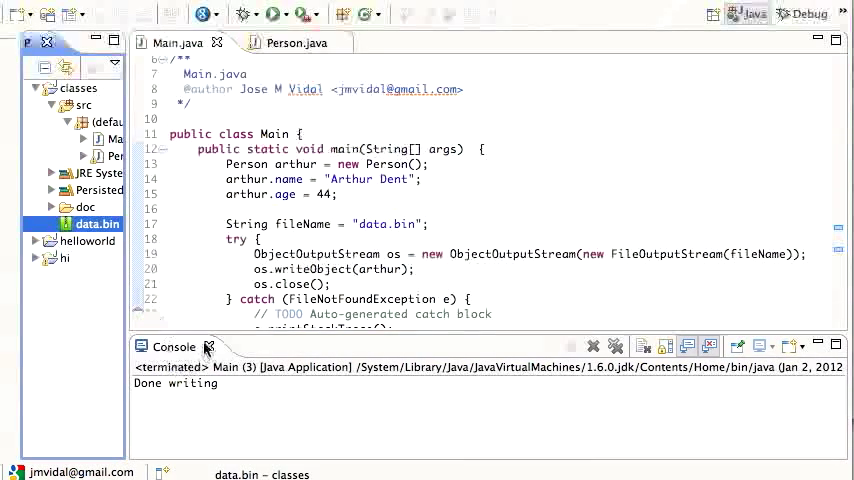
pyautogui.rightClick(90, 223)
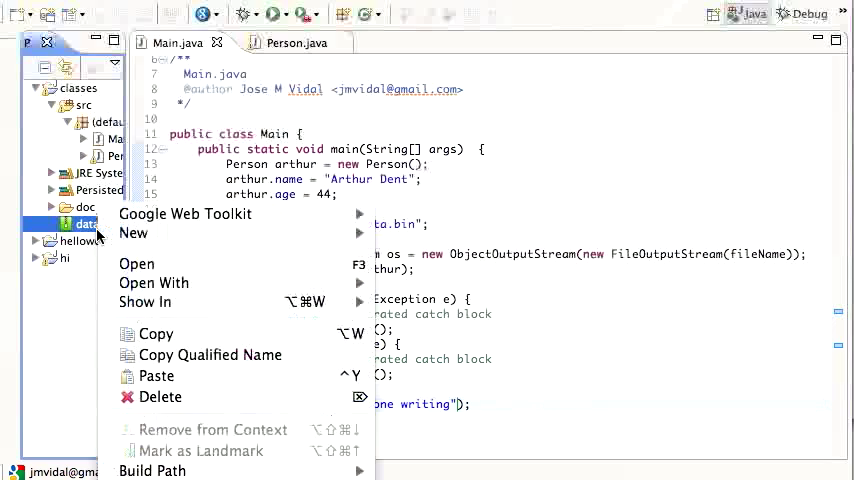
pyautogui.moveTo(145, 302)
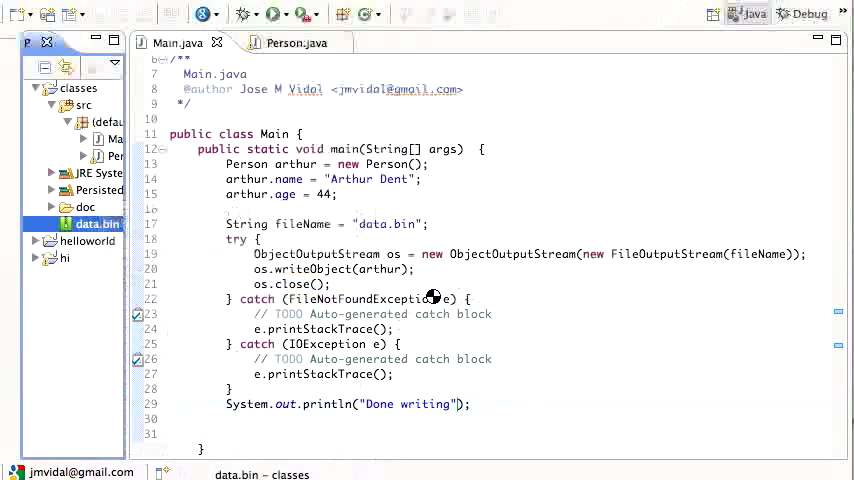
pyautogui.doubleClick(96, 223)
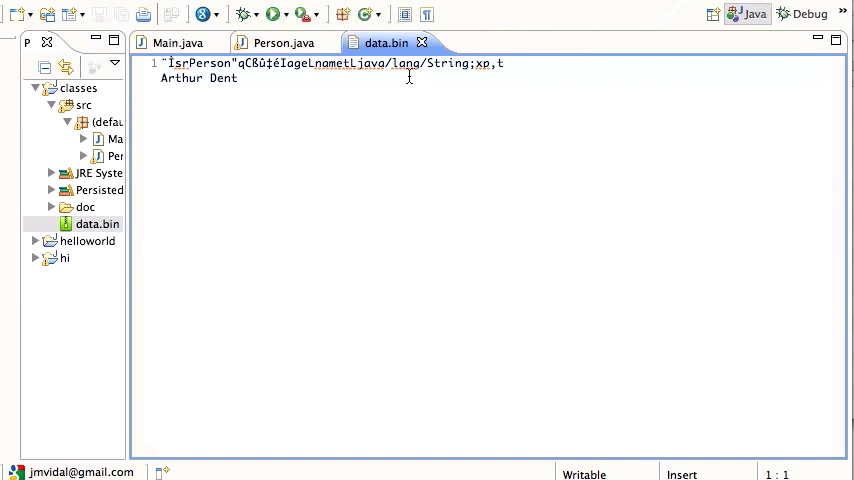
pyautogui.rightClick(420, 42)
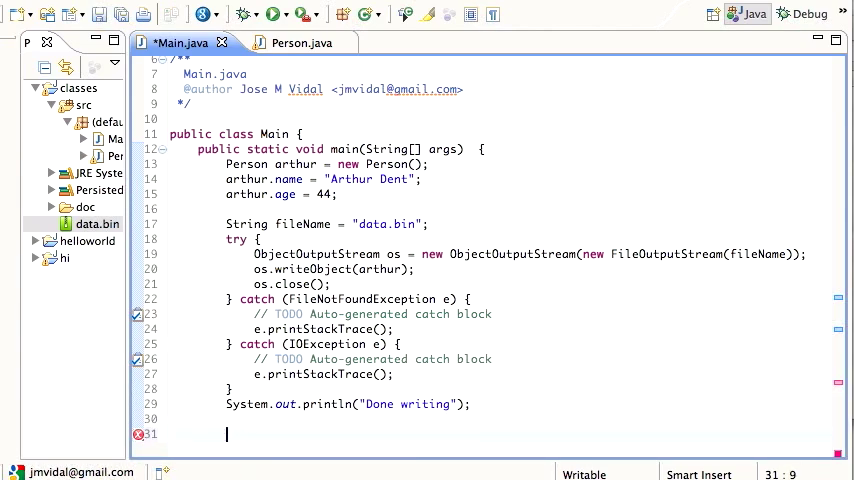
# - Add a try block reading Person p via an ObjectInputStream over a FileInputStream
pyautogui.write('ObjectI')
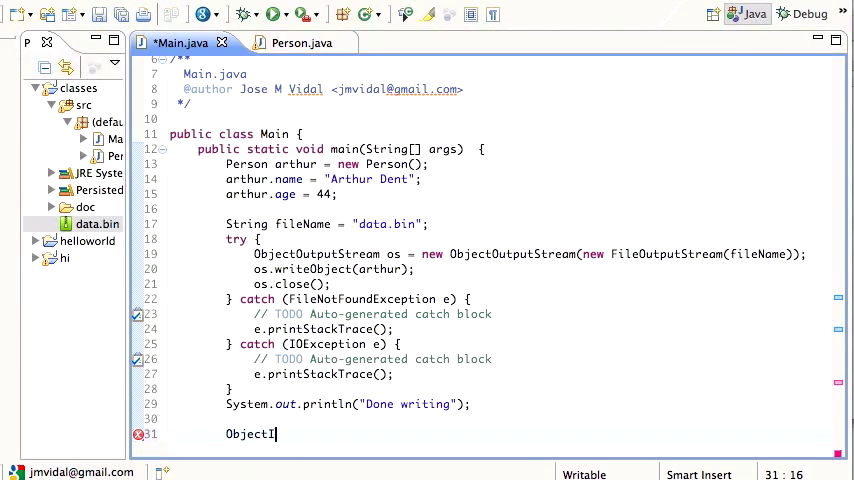
pyautogui.write('nputStream is =')
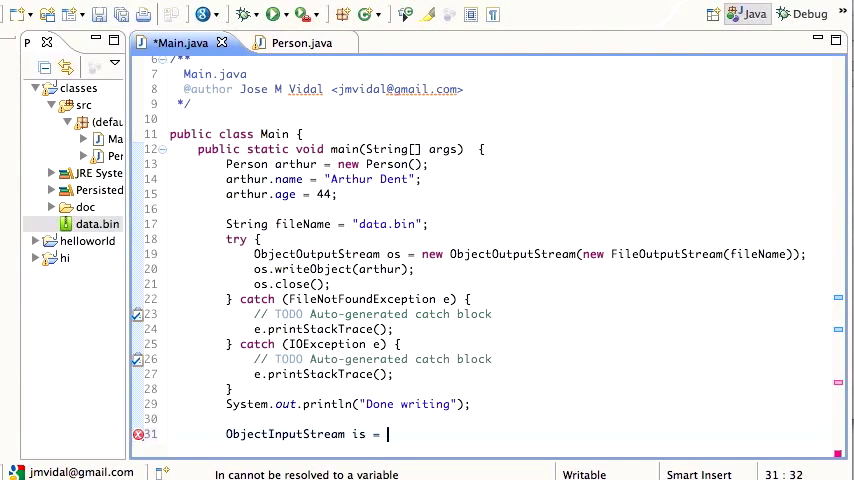
pyautogui.write('new ObjectI')
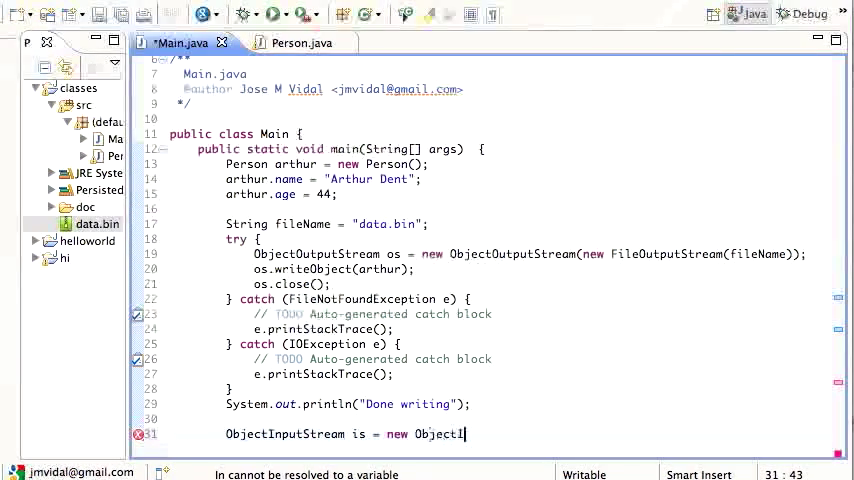
pyautogui.write('nputStream')
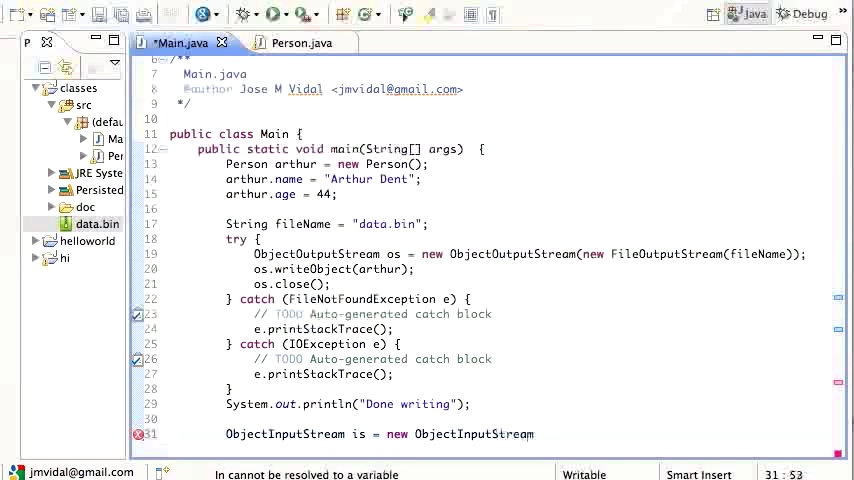
pyautogui.write('(new File)')
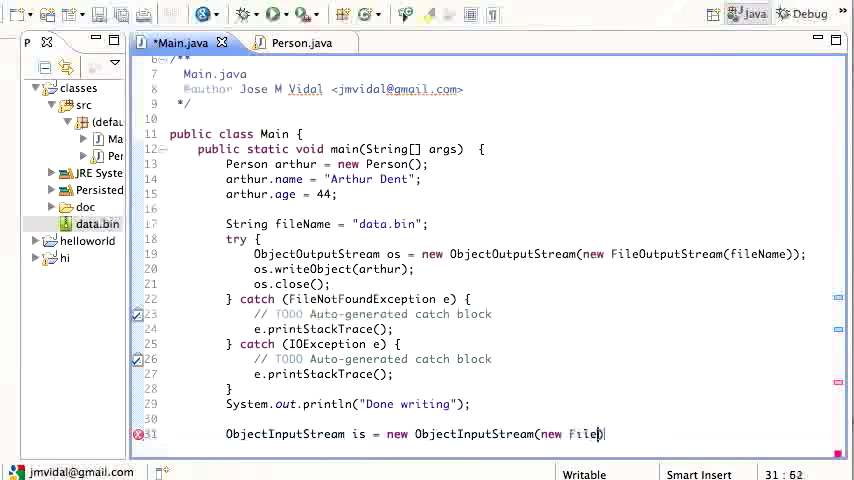
pyautogui.write('InputStream(fileName')
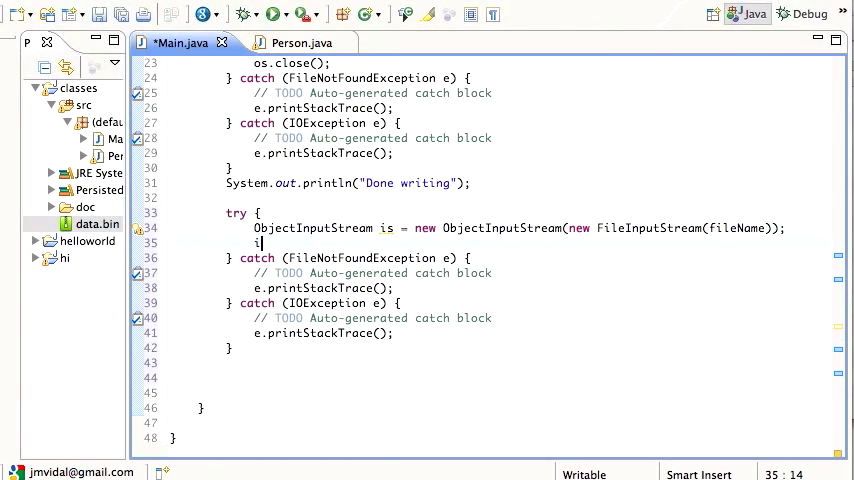
pyautogui.write('Person p = is.readObject();')
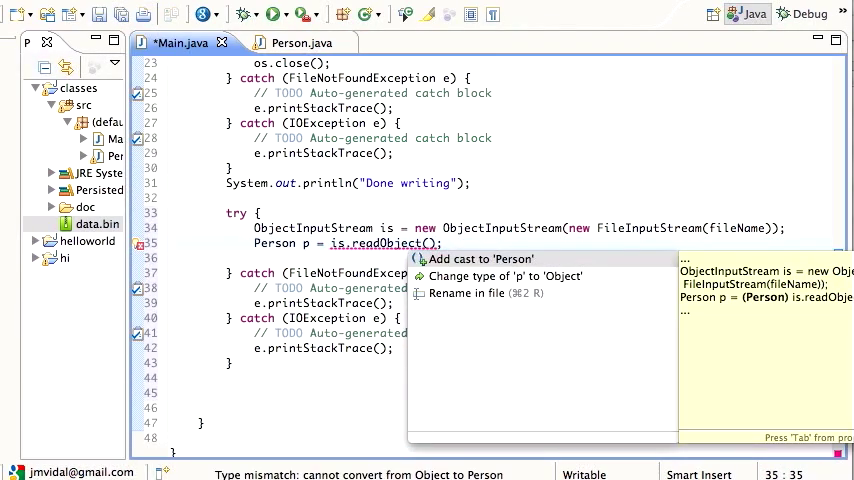
# - Cast readObject's result to Person and add a ClassNotFoundException catch clause
pyautogui.click(481, 259)
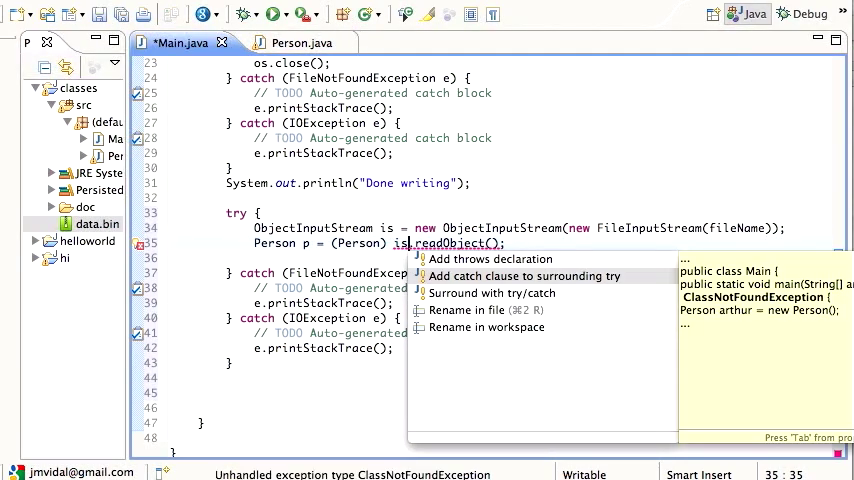
pyautogui.click(524, 276)
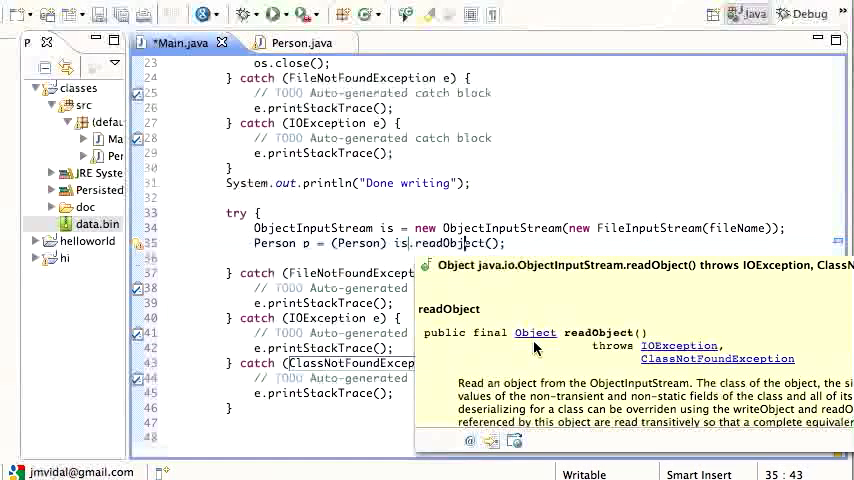
pyautogui.moveTo(483, 222)
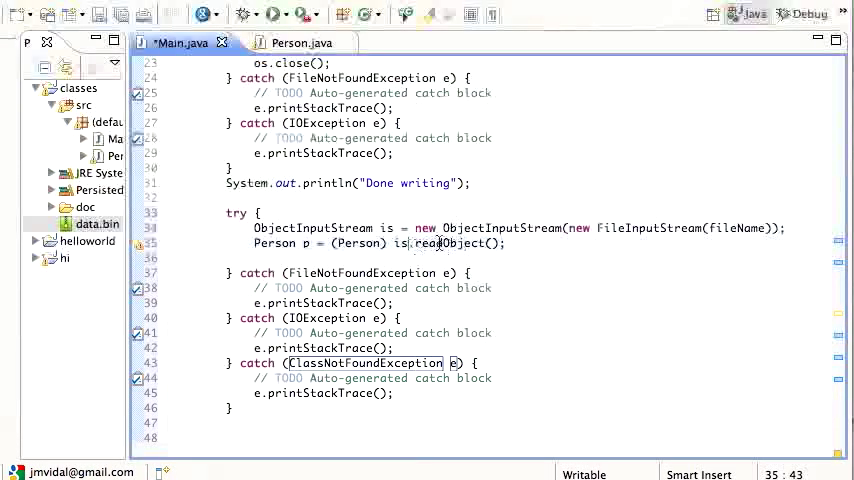
pyautogui.moveTo(437, 244)
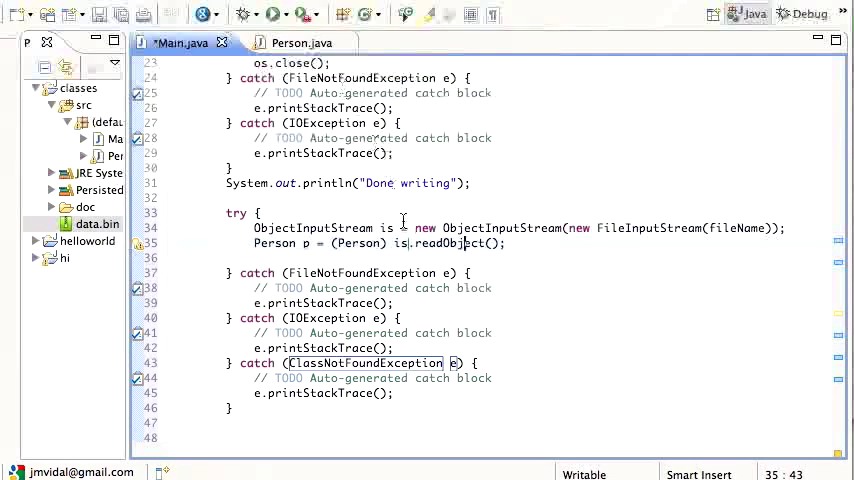
pyautogui.moveTo(353, 254)
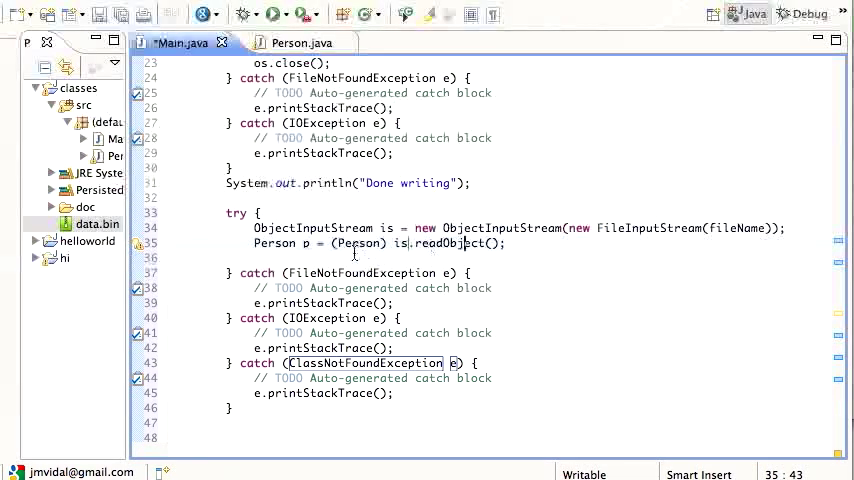
pyautogui.moveTo(347, 253)
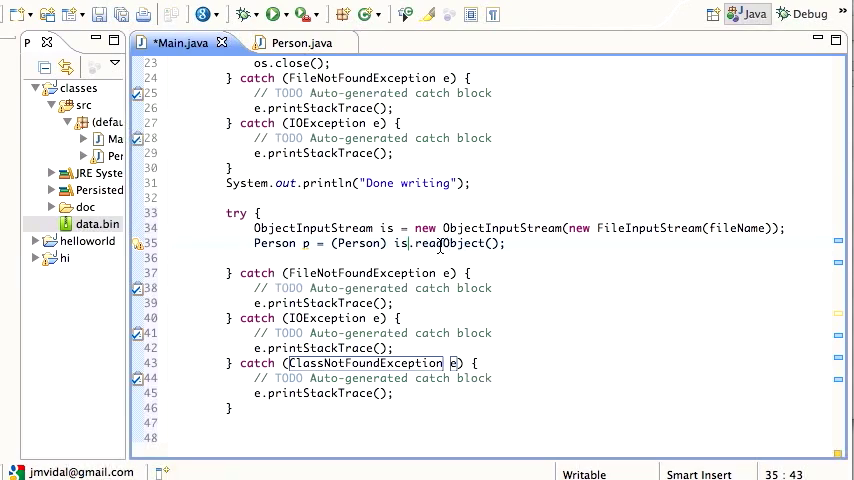
pyautogui.moveTo(430, 243)
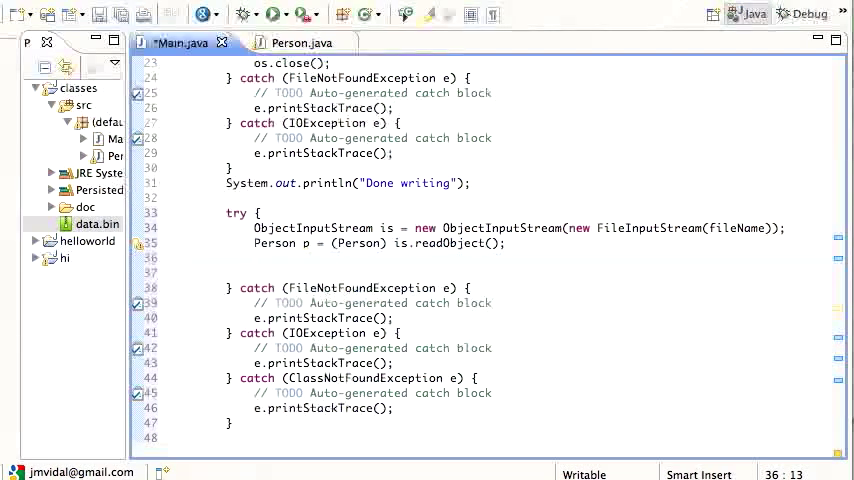
# - Print "Read name=" with p.name and " age=" with p.age, then close the input stream
pyautogui.write('System.out.println();')
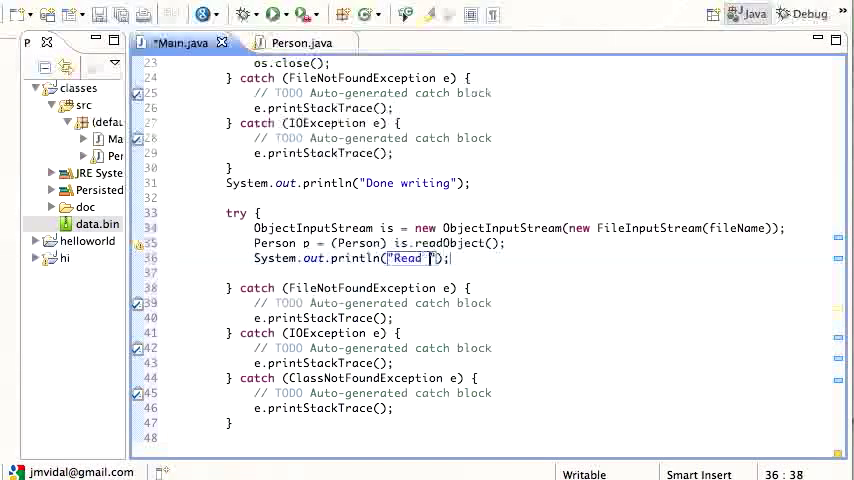
pyautogui.write('name=')
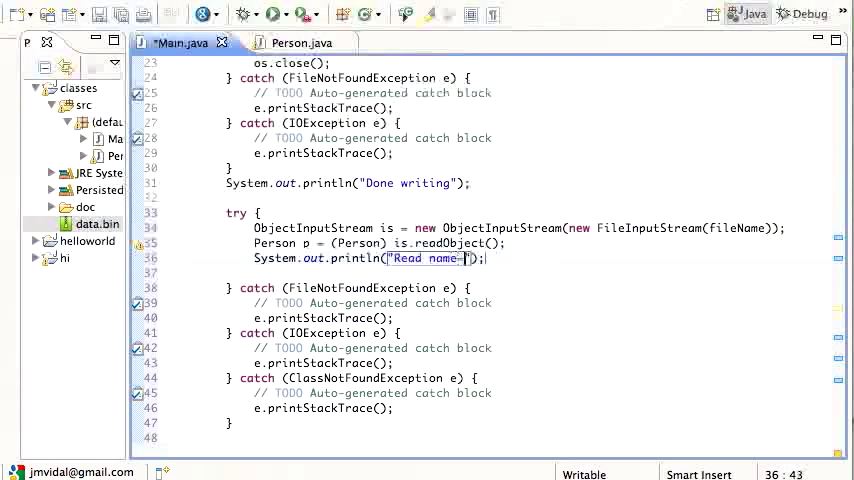
pyautogui.write('+ p.name + " age=')
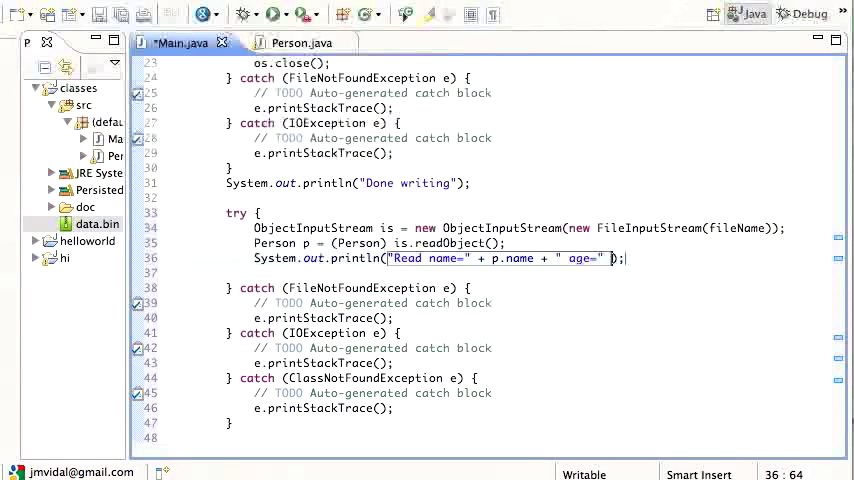
pyautogui.write('+ p.age')
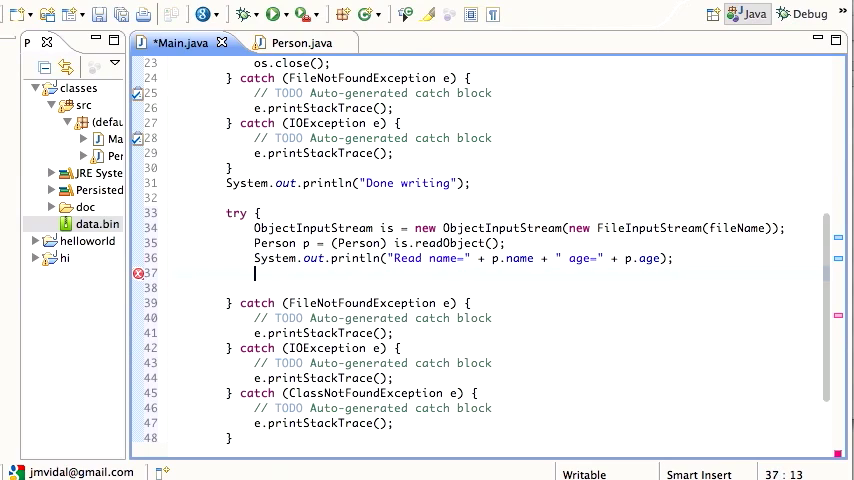
pyautogui.write('p.close()')
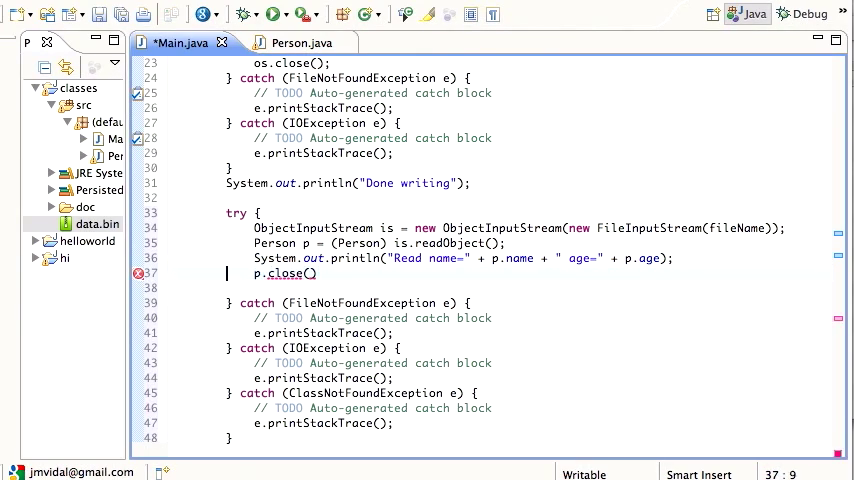
pyautogui.write('is')
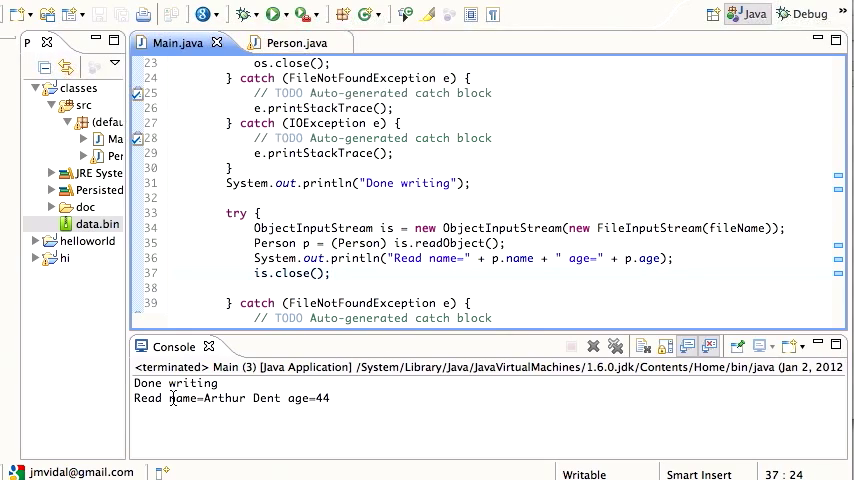
pyautogui.moveTo(217, 418)
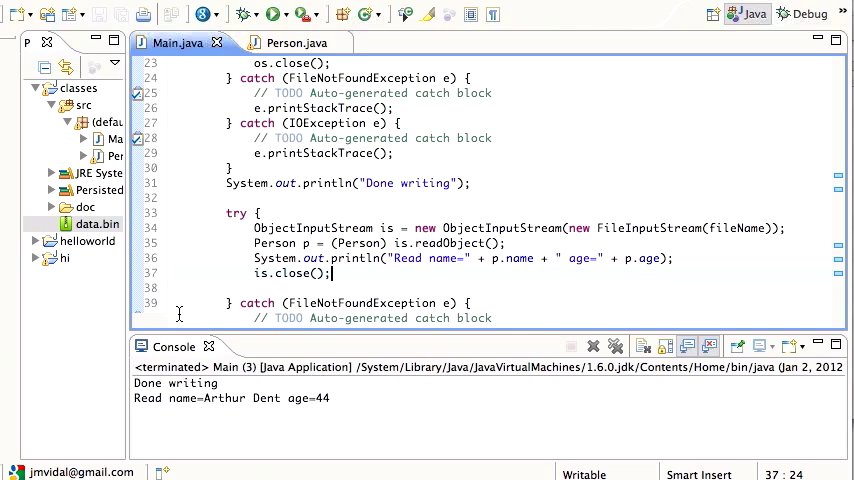
pyautogui.moveTo(212, 360)
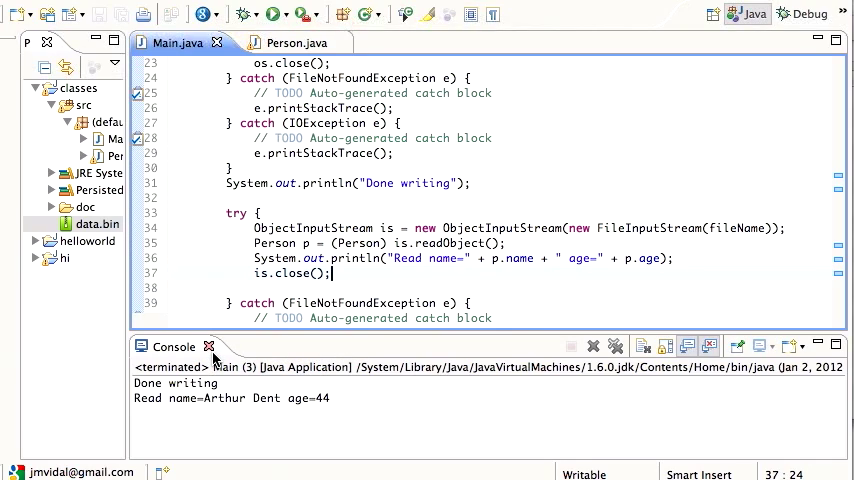
# - Close the Console view showing 'Done writing' and the read-back Arthur Dent output
pyautogui.click(209, 346)
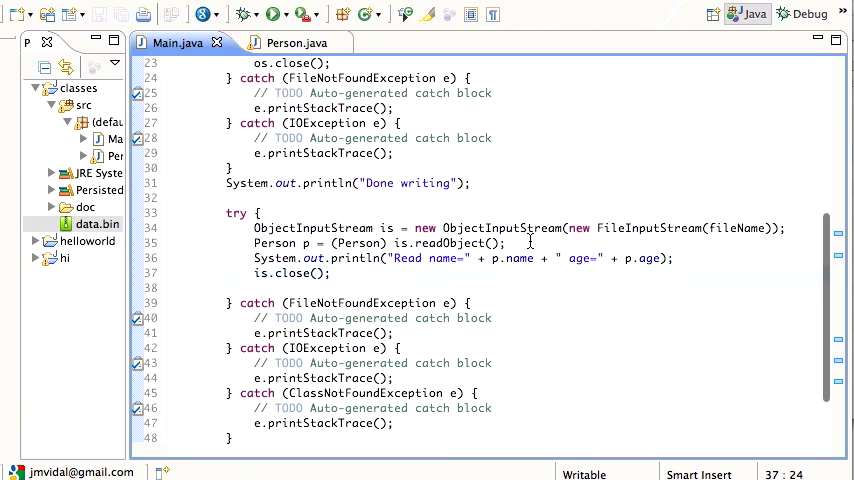
# - Add the comments '//read object' and '//write object' to the readObject and writeObject lines
pyautogui.write('//read')
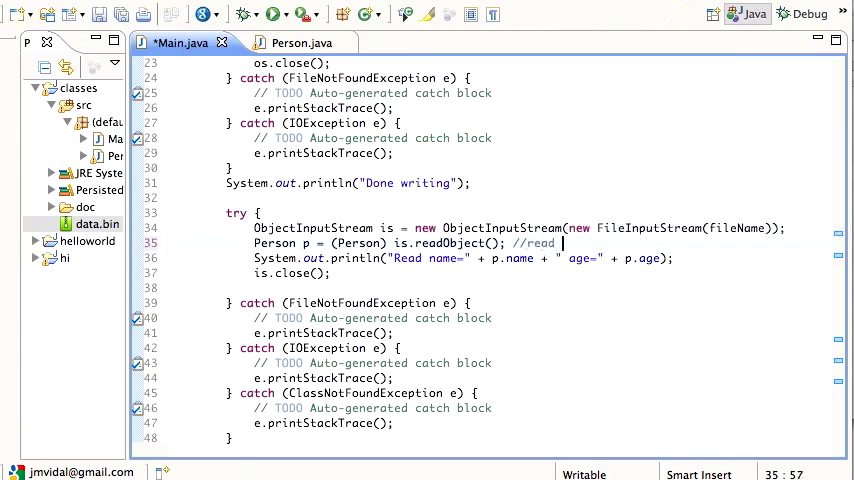
pyautogui.write('object')
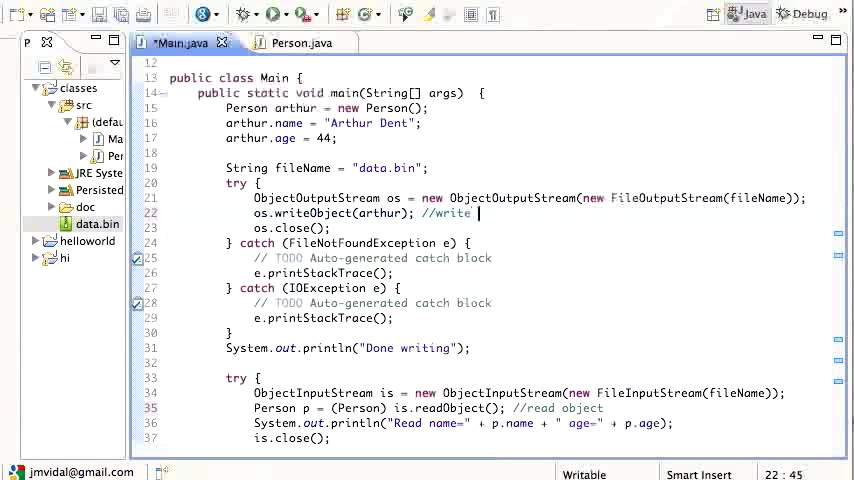
pyautogui.write('object')
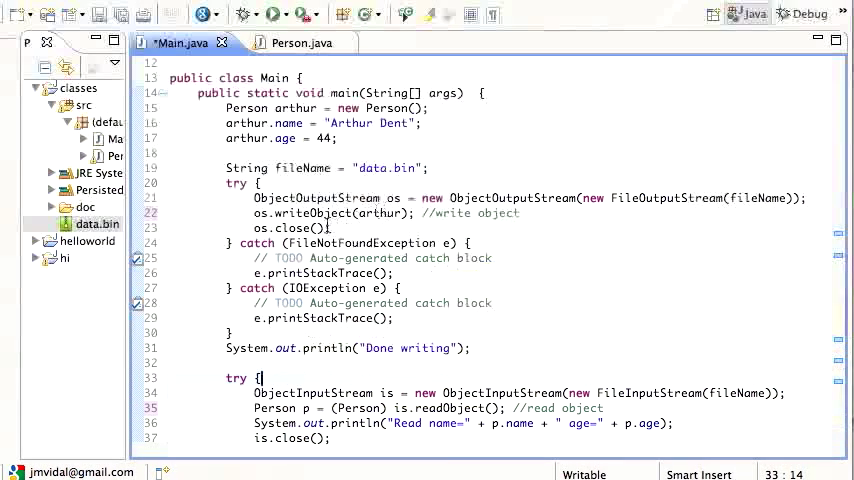
pyautogui.moveTo(330, 243)
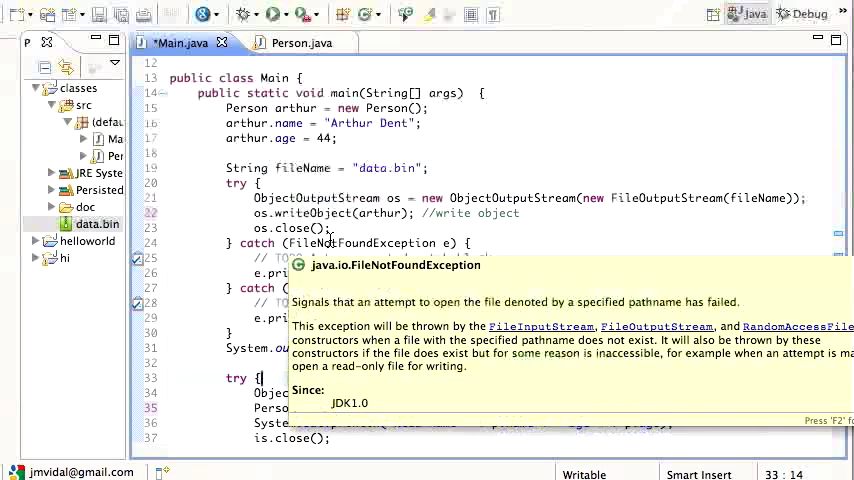
pyautogui.moveTo(542, 220)
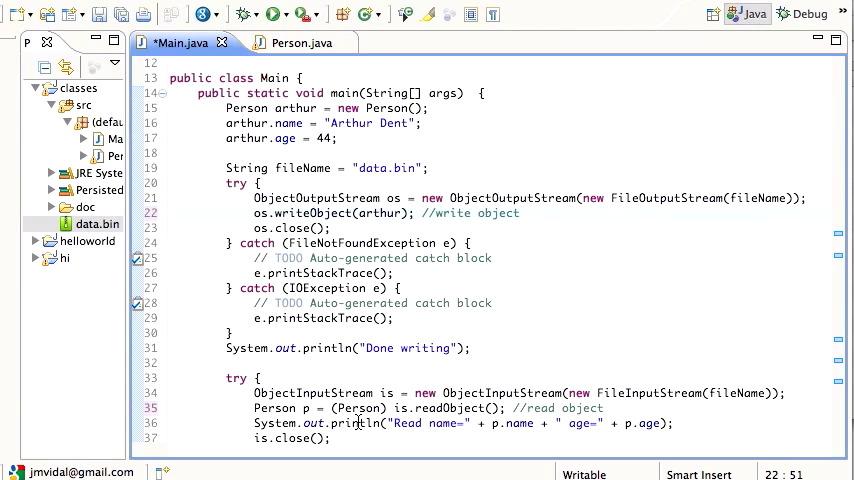
pyautogui.moveTo(551, 393)
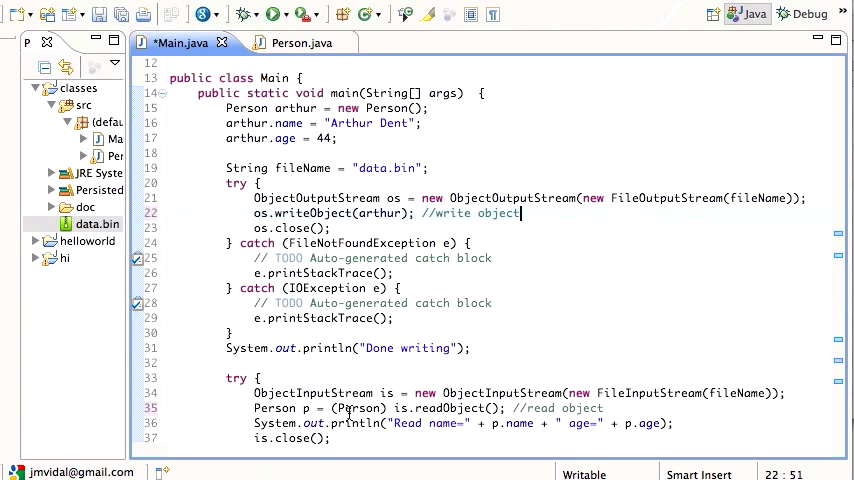
pyautogui.moveTo(360, 408)
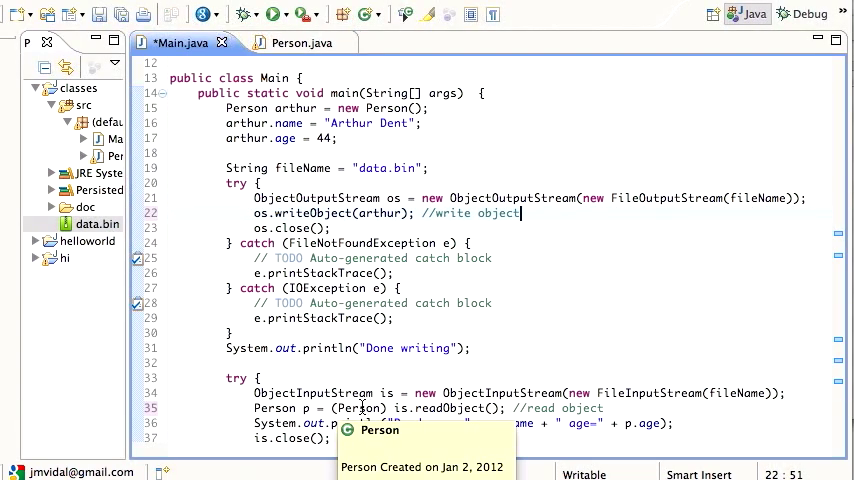
pyautogui.moveTo(463, 353)
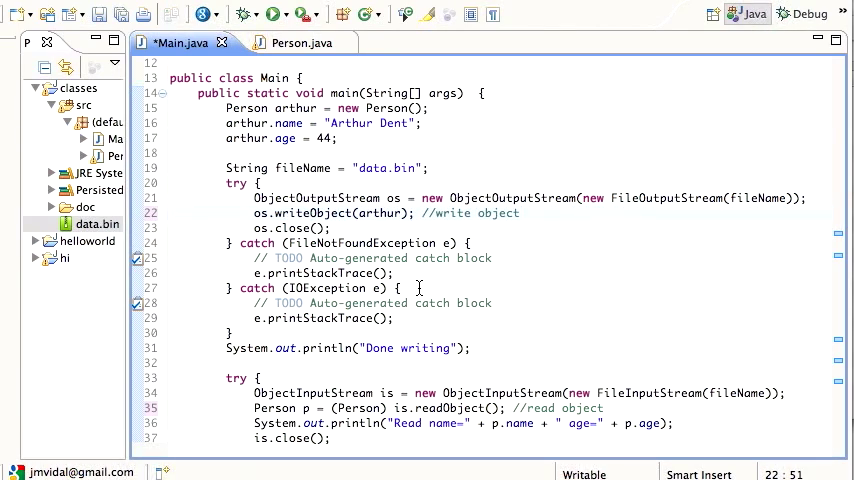
pyautogui.moveTo(318, 213)
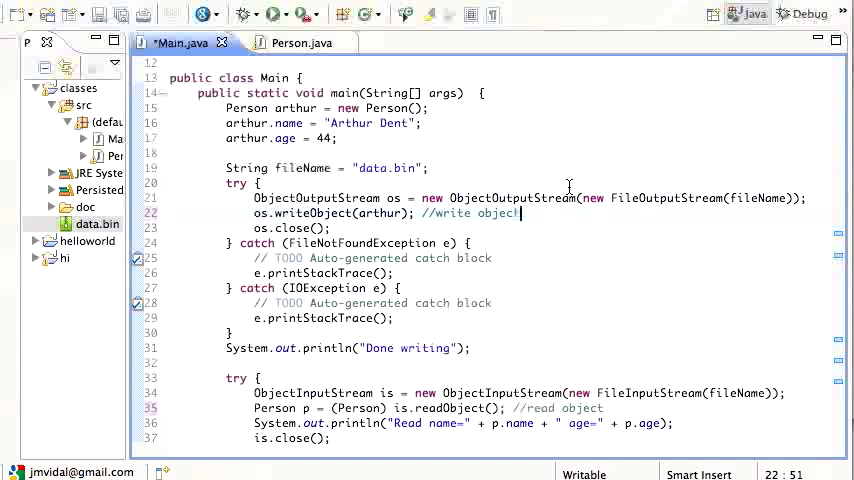
# - Save Main.java, then add '//streams are NOT Serializable' below Person's age field
pyautogui.press('Ctrl+s')
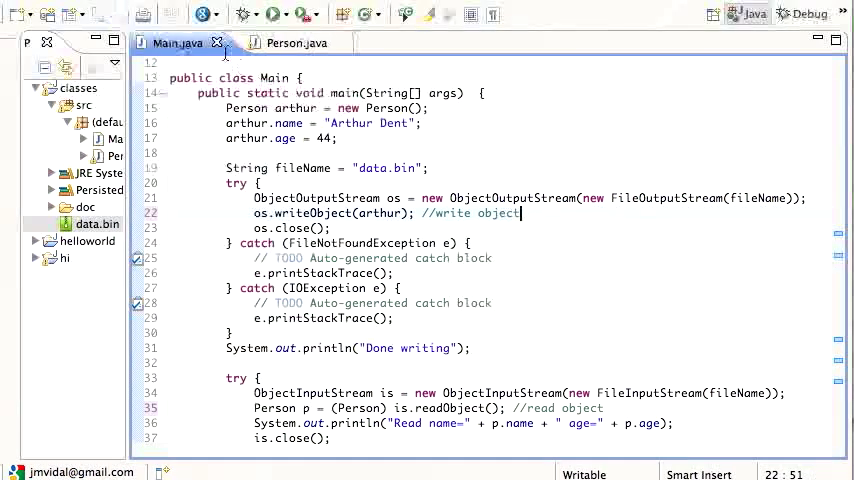
pyautogui.click(283, 42)
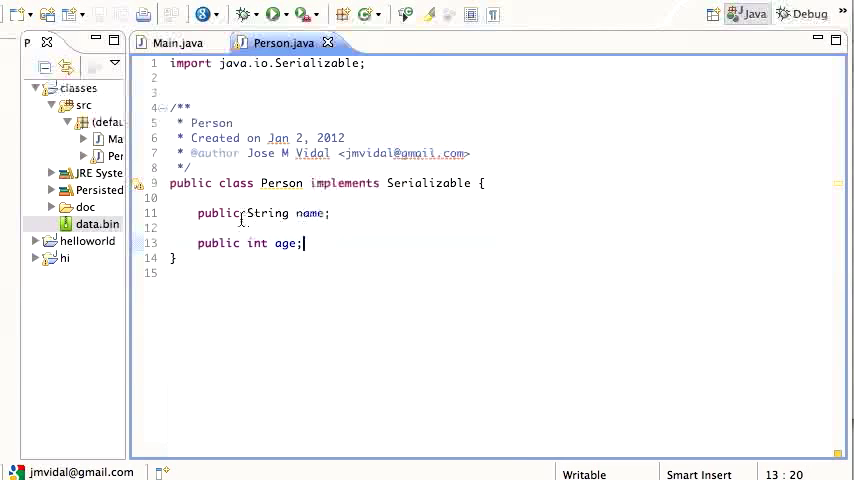
pyautogui.moveTo(268, 213)
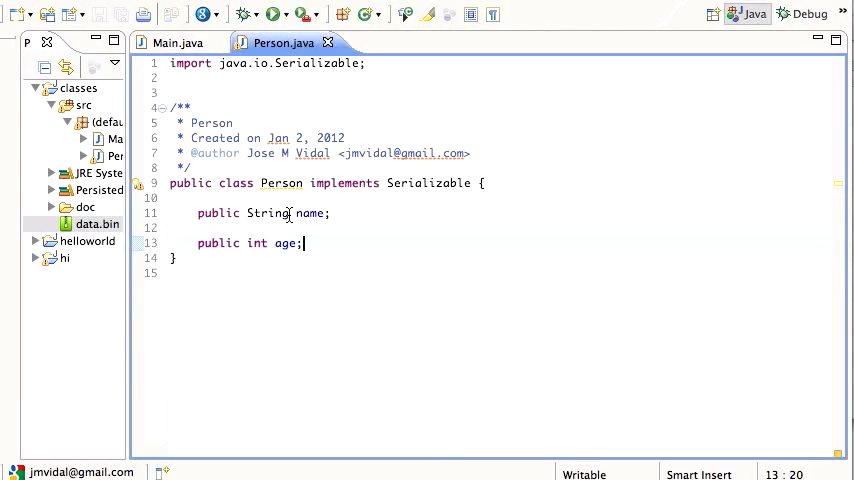
pyautogui.press('Enter')
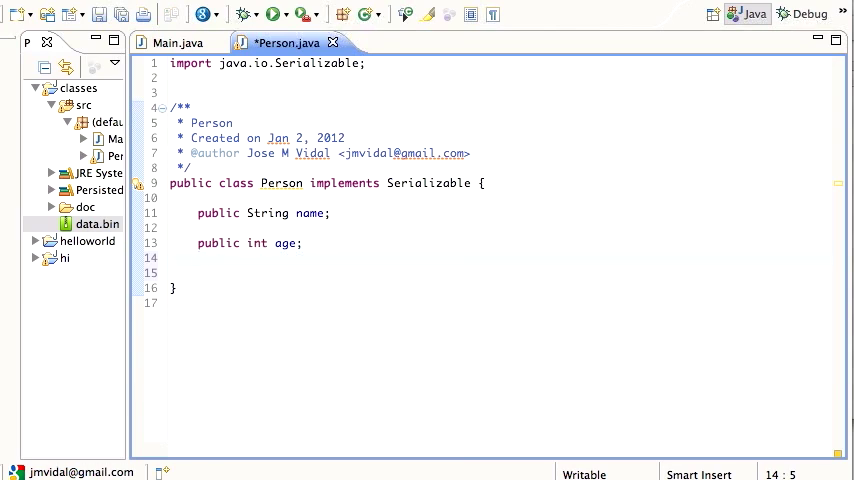
pyautogui.write('//sre')
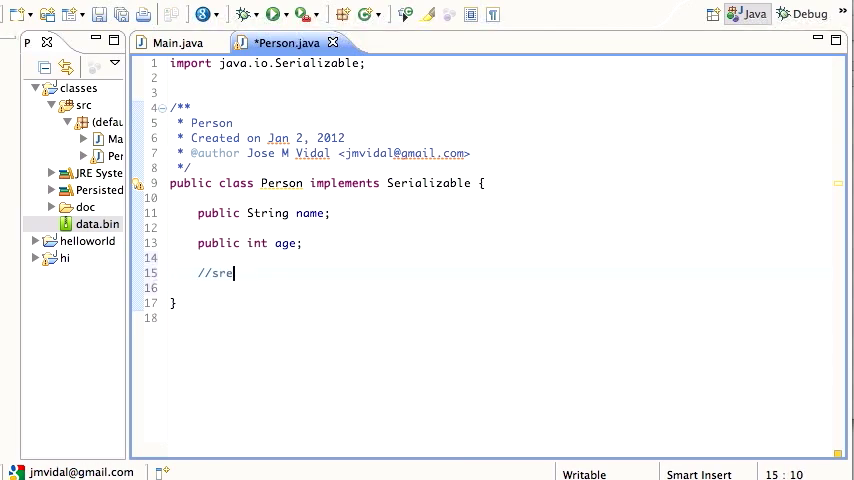
pyautogui.write('treams a')
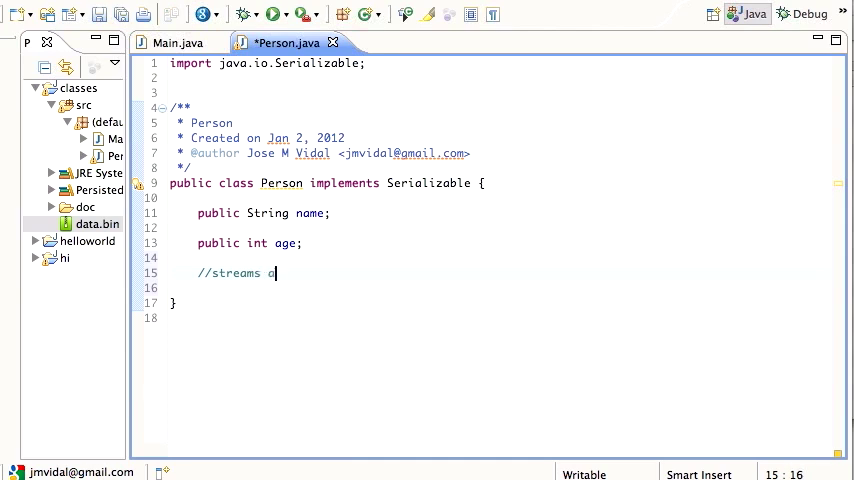
pyautogui.write('are NOT Seriali')
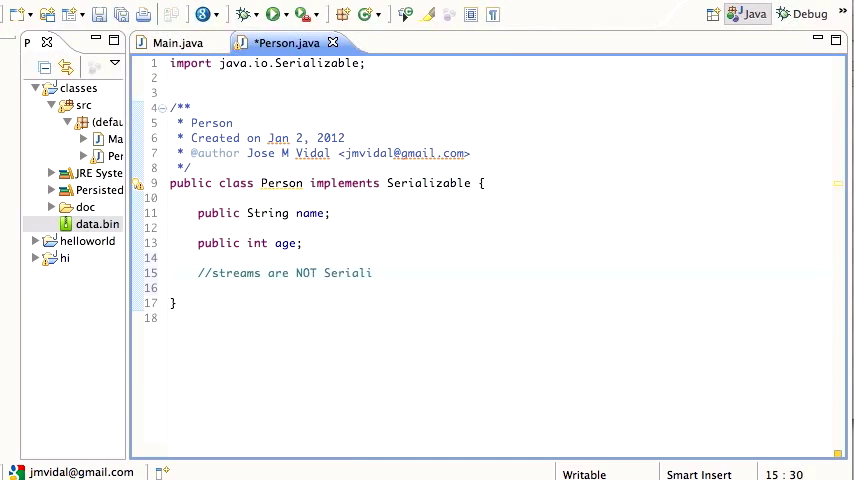
pyautogui.write('zable')
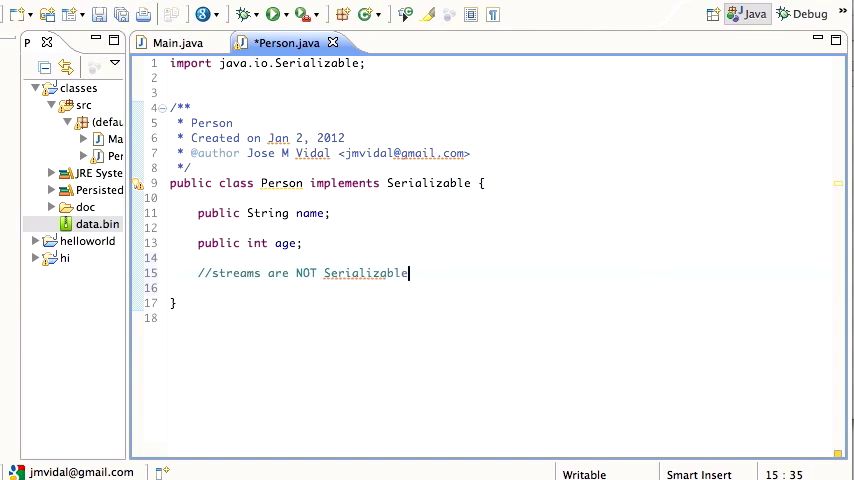
pyautogui.click(168, 52)
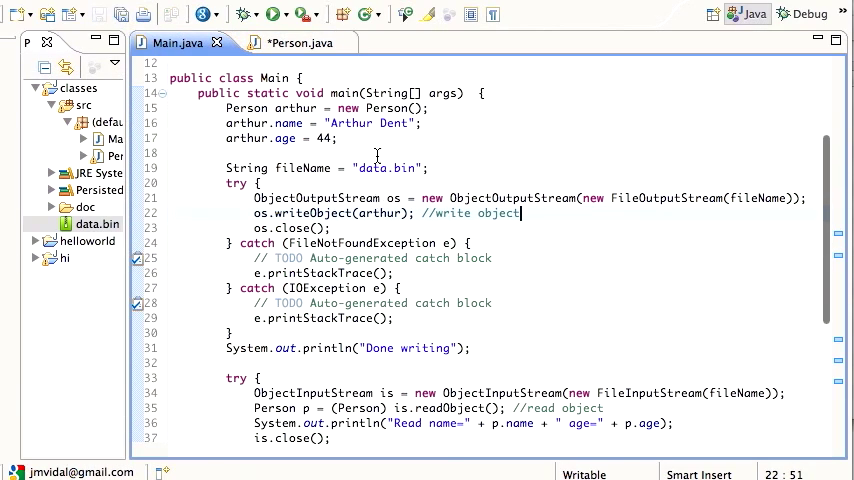
# - Declare an ObjectOutputStream field in Person.java below the new comment
pyautogui.click(290, 47)
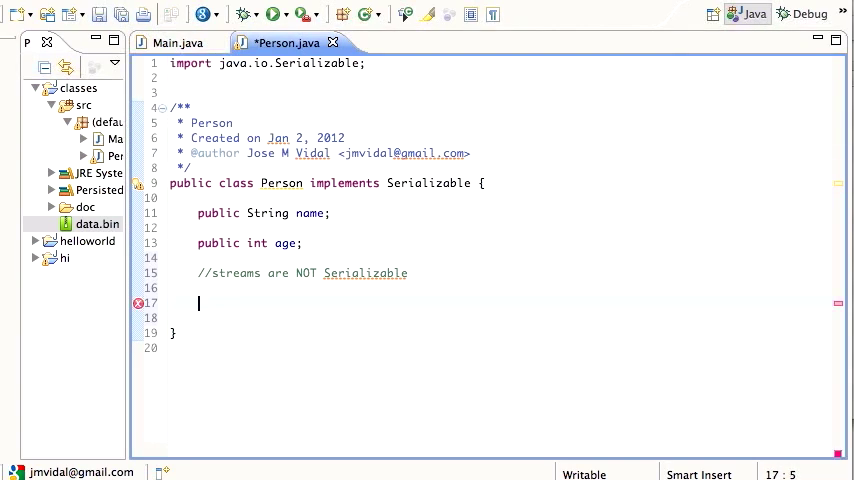
pyautogui.write('ObjectOb')
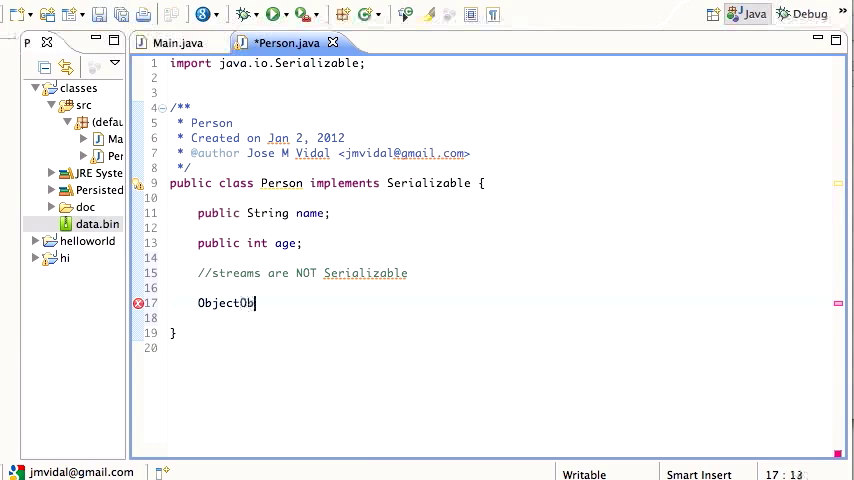
pyautogui.write('u')
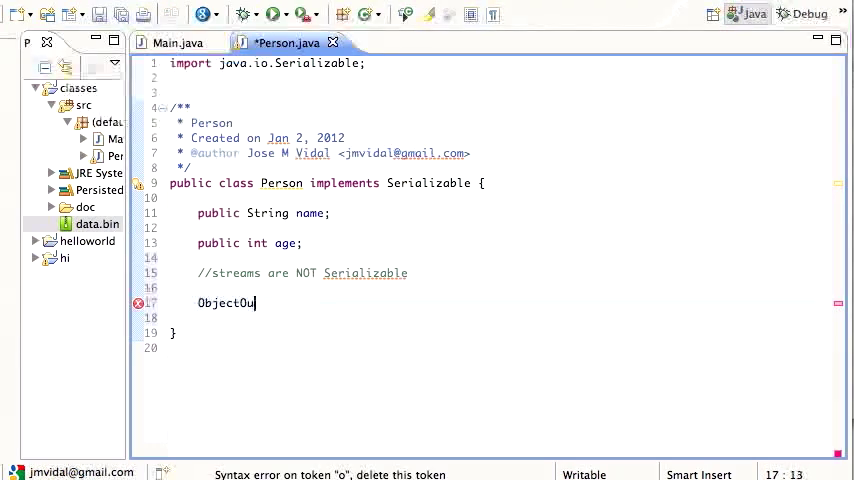
pyautogui.write('tputStream os;')
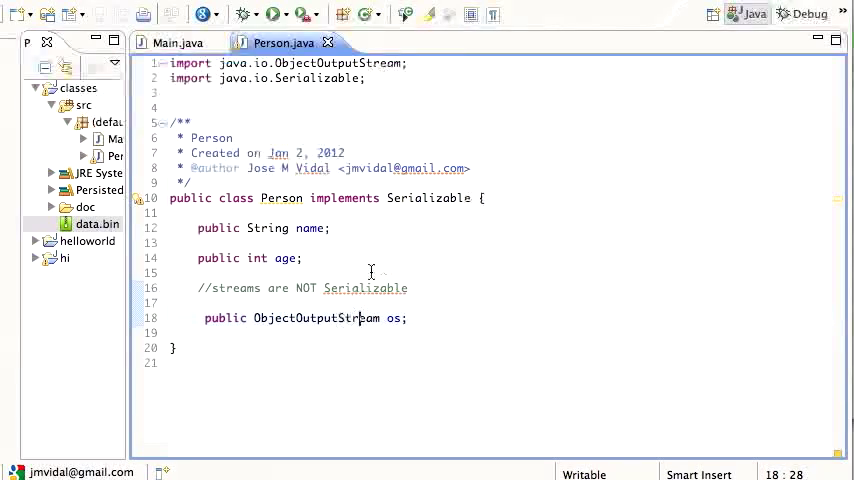
pyautogui.moveTo(400, 330)
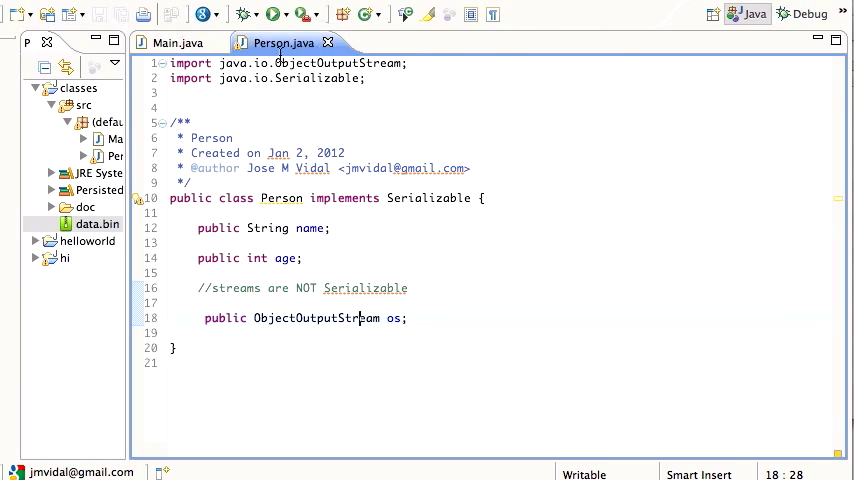
# - Insert 'arthur.os = os;' in Main.java before writeObject, after checking Person's os field
pyautogui.click(175, 43)
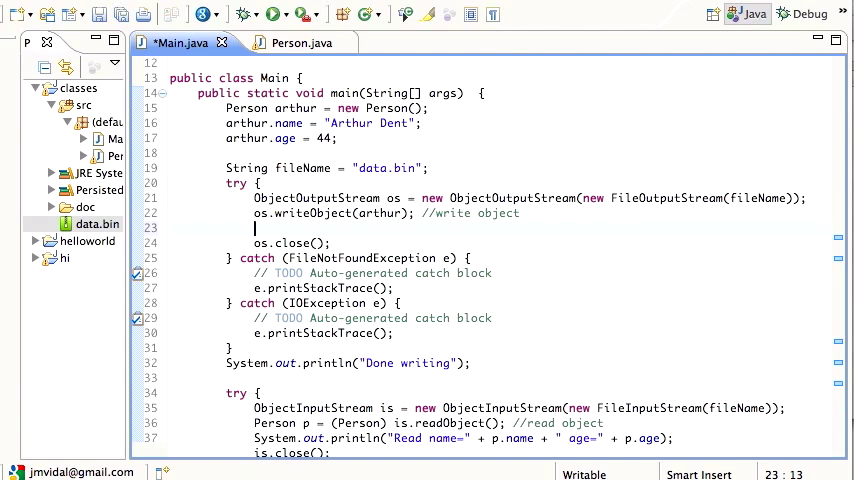
pyautogui.write('arthur.os = os;')
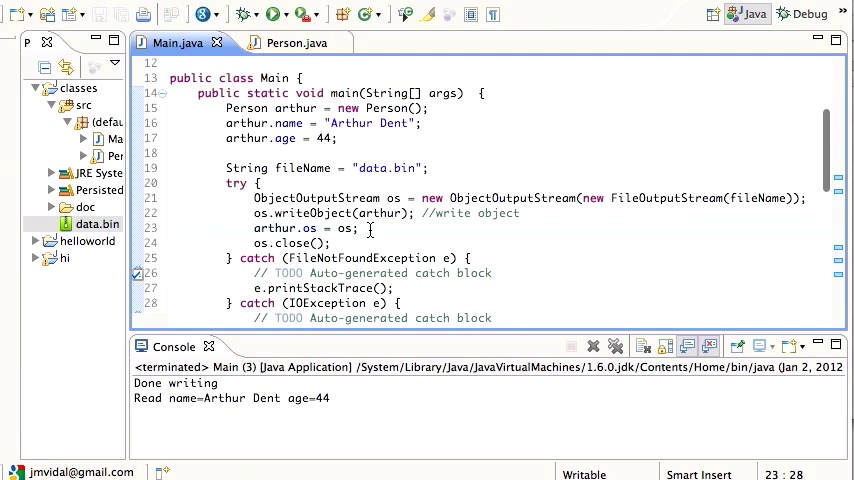
pyautogui.click(285, 43)
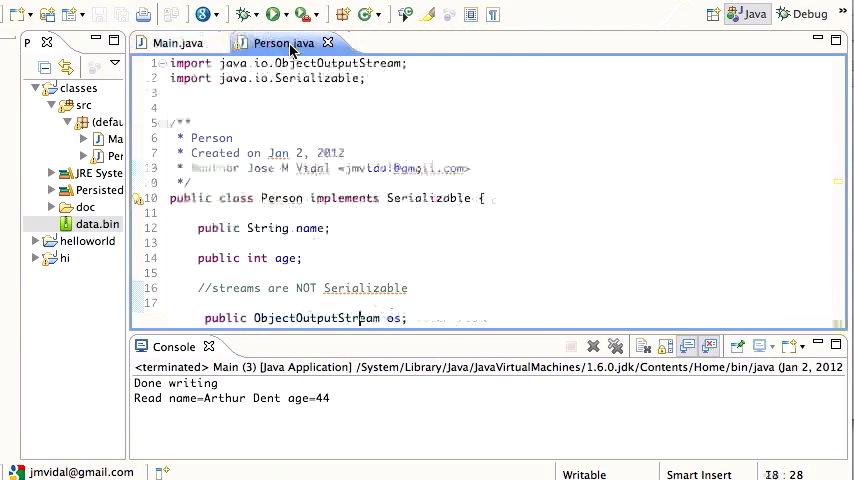
pyautogui.scroll(-3)
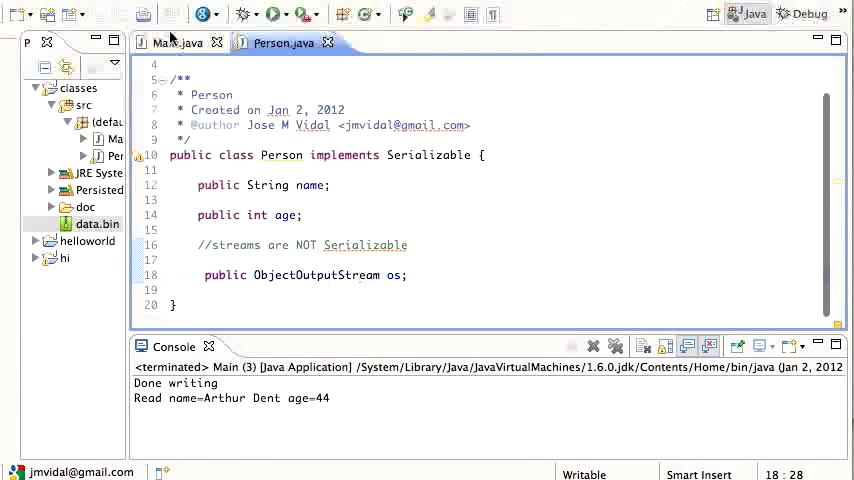
pyautogui.click(172, 43)
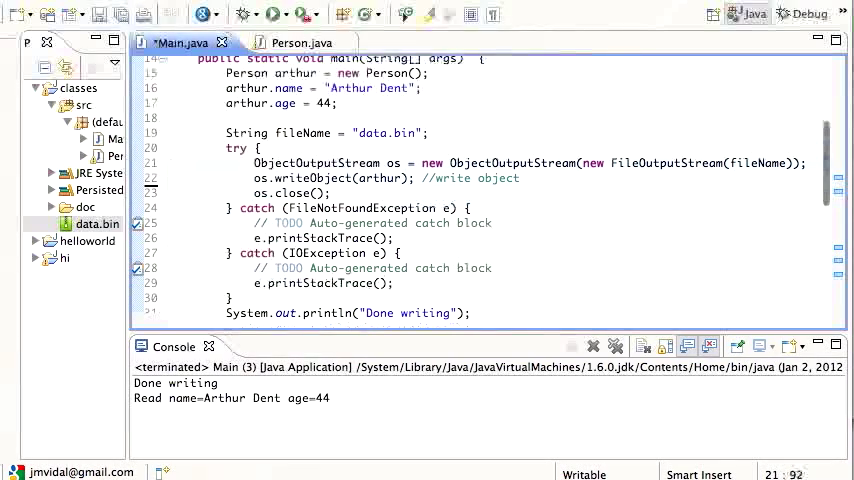
pyautogui.write('arthur.os = os;')
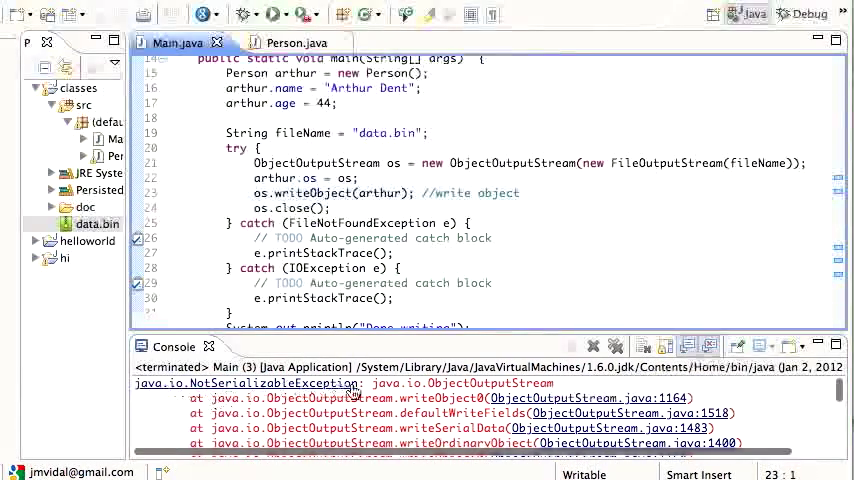
pyautogui.moveTo(580, 398)
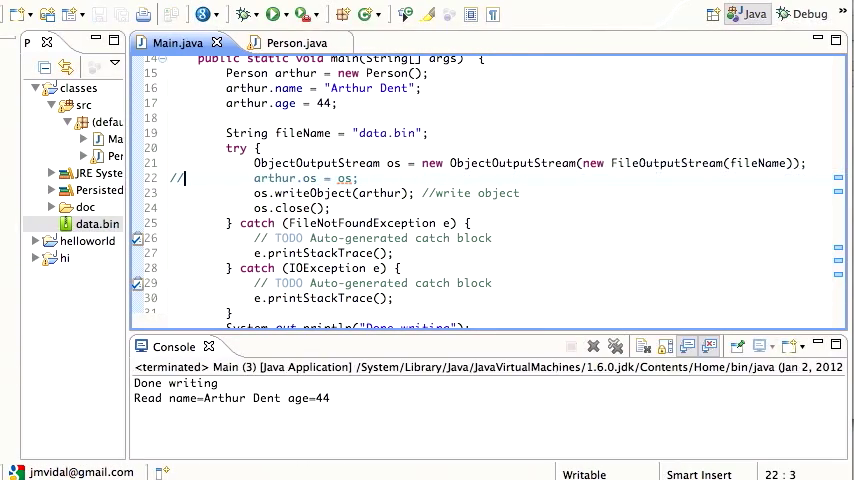
pyautogui.moveTo(325, 193)
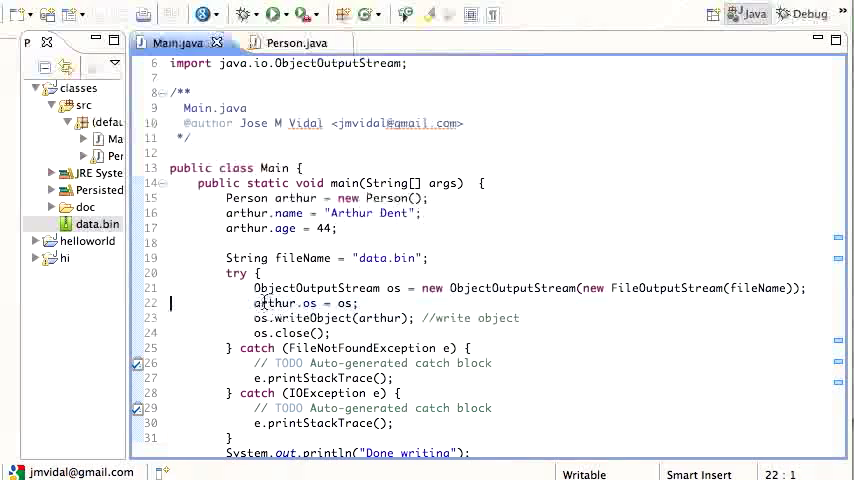
pyautogui.moveTo(388, 318)
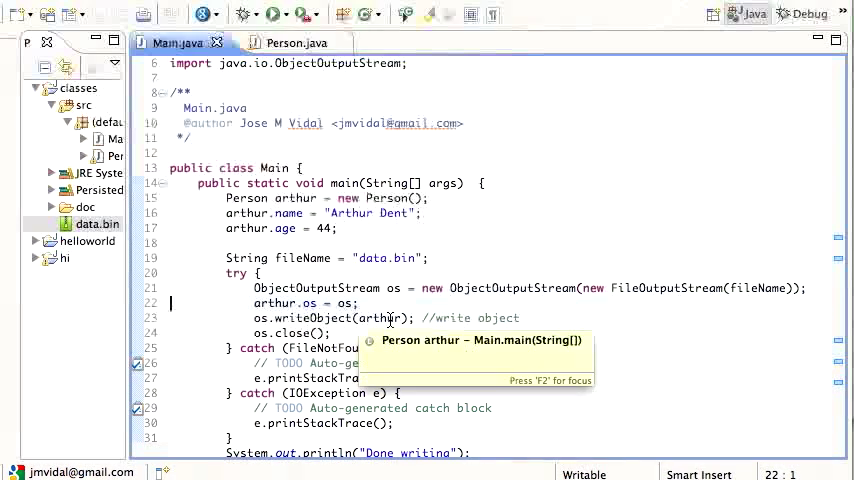
pyautogui.moveTo(481, 211)
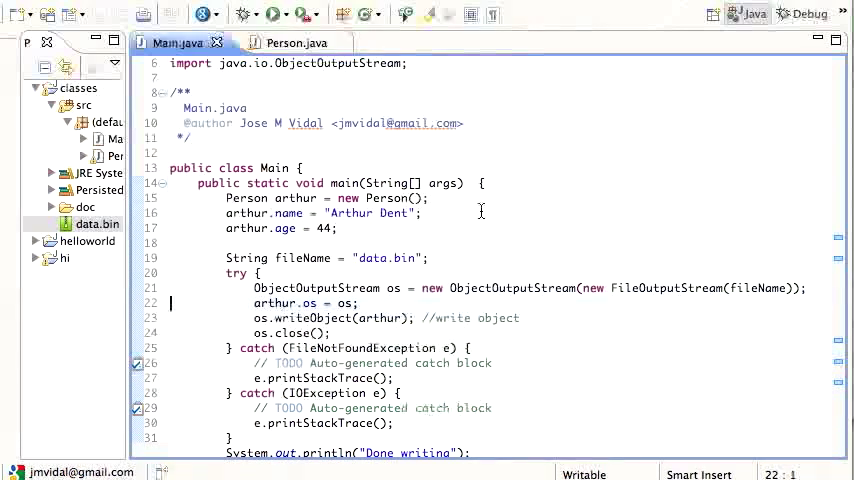